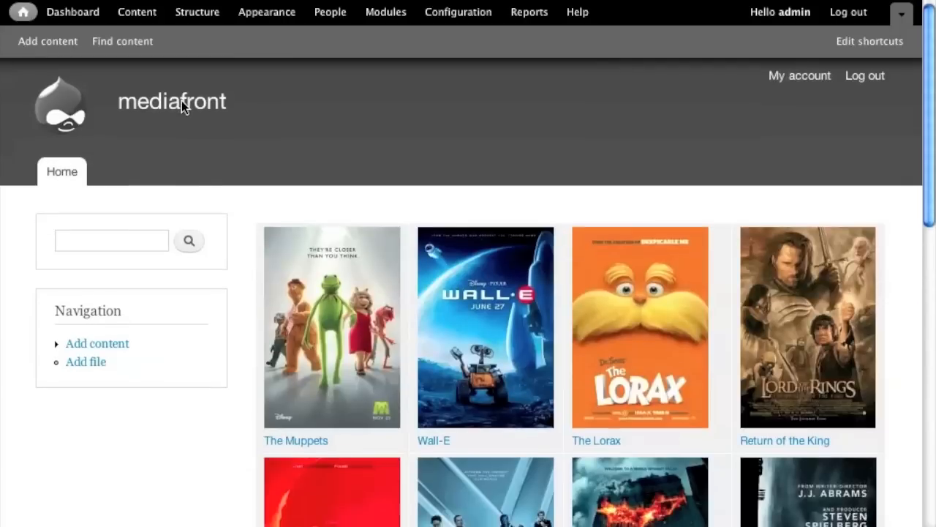
{"action": "mouse_move", "coordinate": [199, 156]}
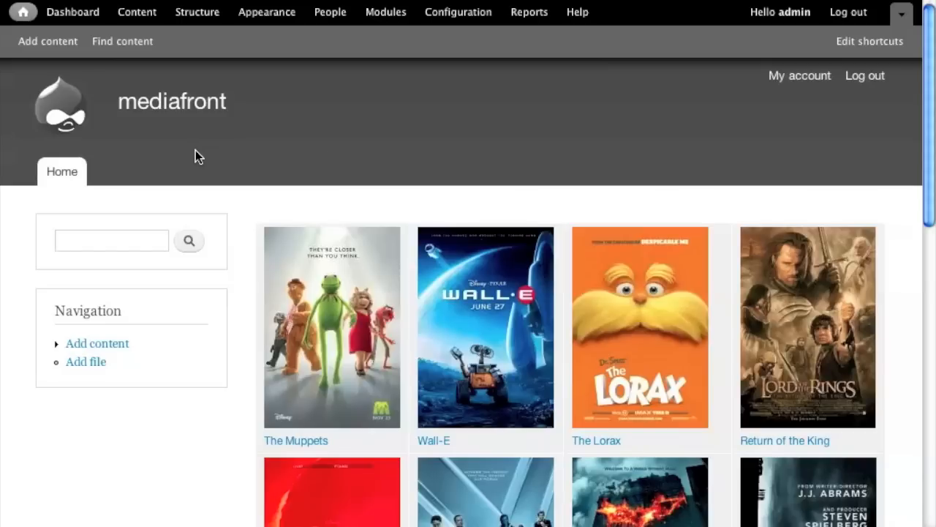
{"action": "mouse_move", "coordinate": [877, 240]}
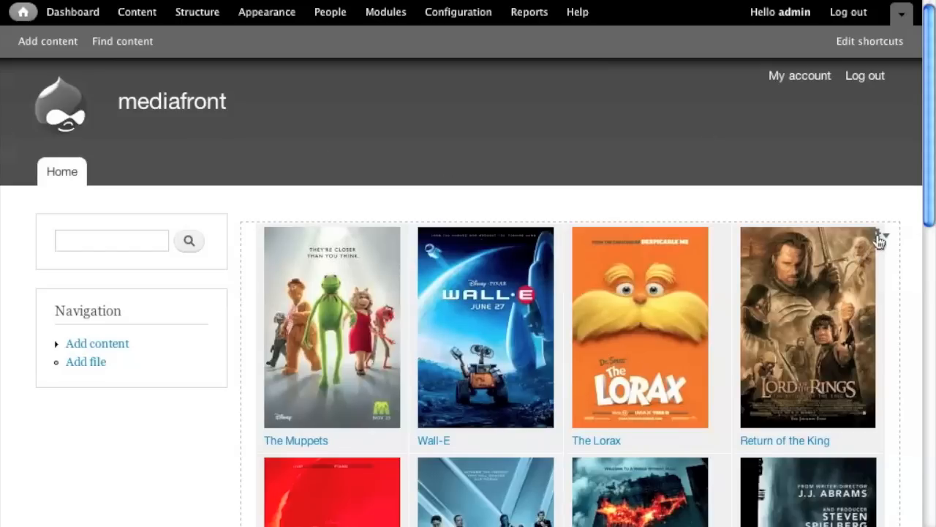
Open the media view's full configuration and scroll to the Page details.
{"action": "left_click", "coordinate": [196, 11]}
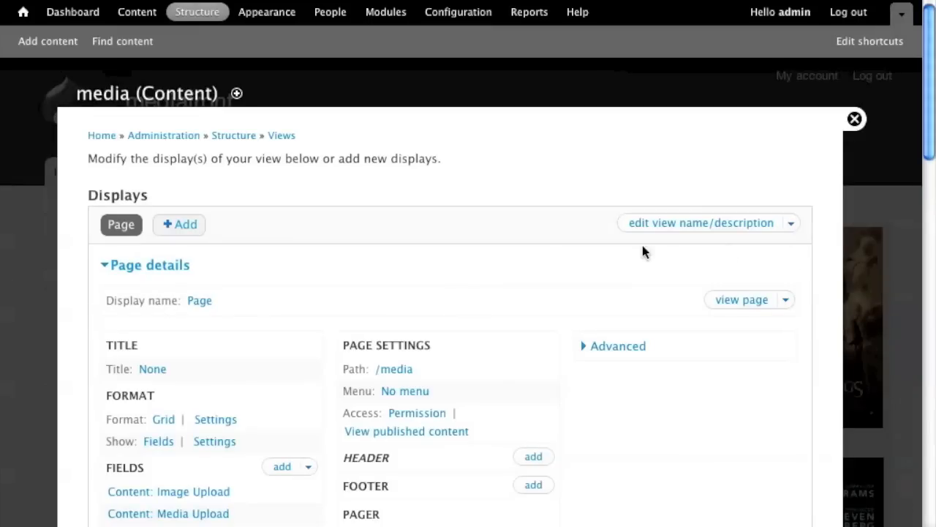
{"action": "scroll", "scroll_direction": "down", "scroll_amount": 3}
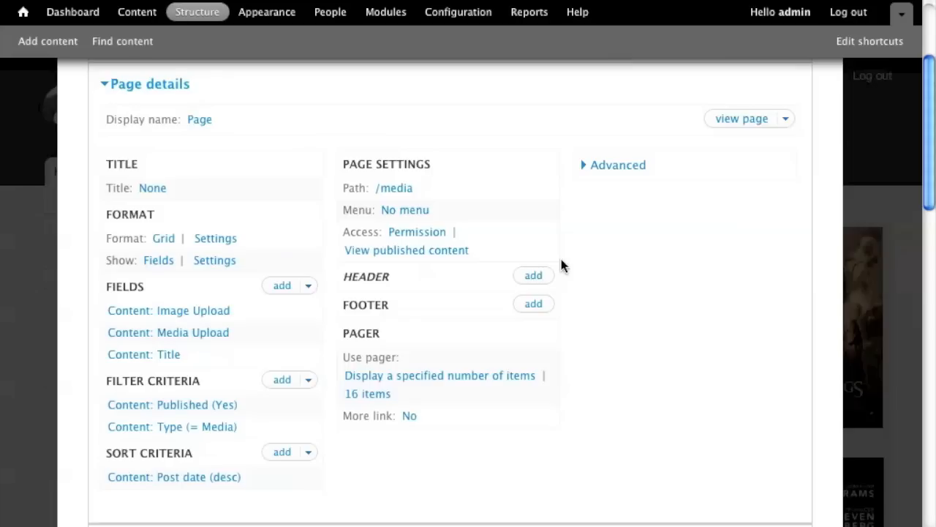
{"action": "mouse_move", "coordinate": [368, 279]}
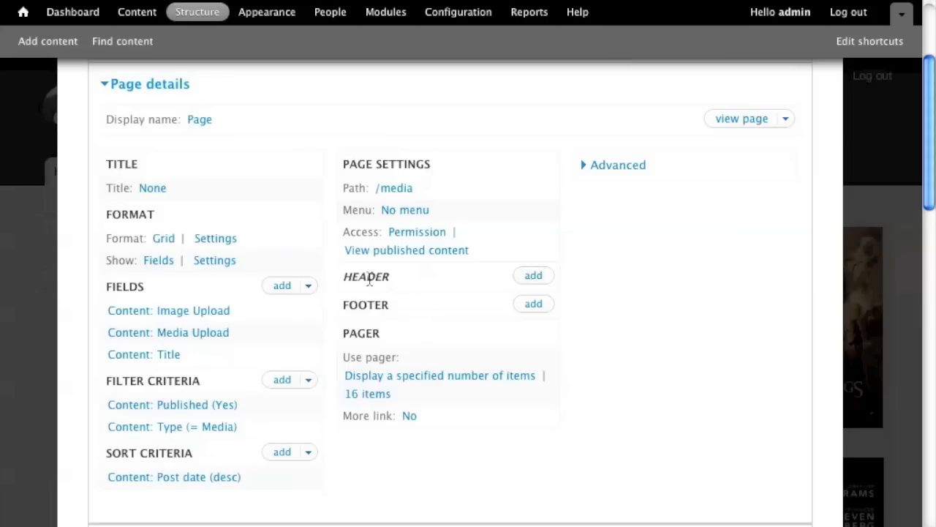
Add a Global: MediaFront Player item to the page display's header and apply it.
{"action": "left_click", "coordinate": [533, 275]}
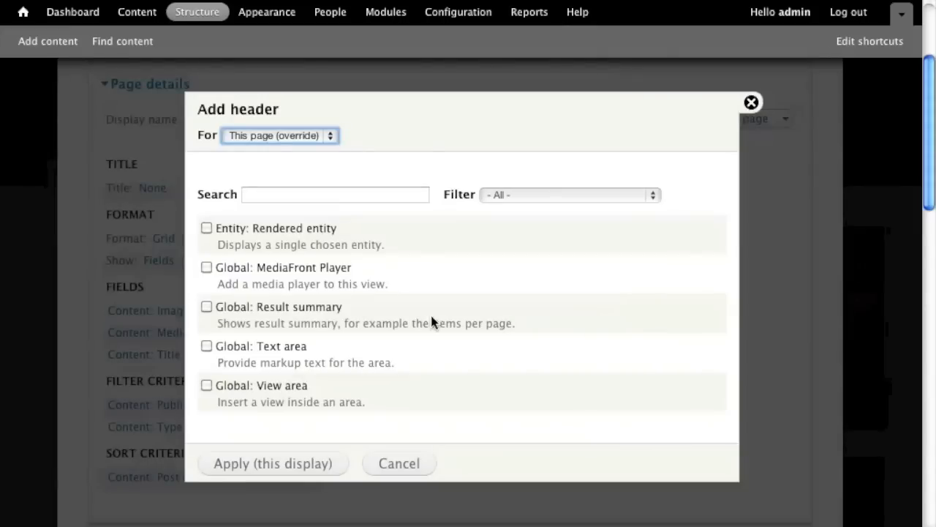
{"action": "left_click", "coordinate": [569, 194]}
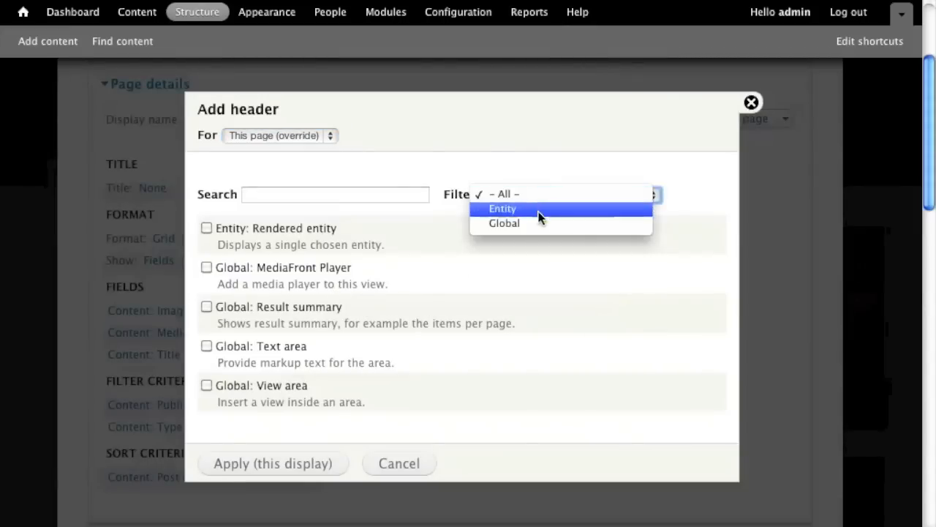
{"action": "left_click", "coordinate": [503, 223]}
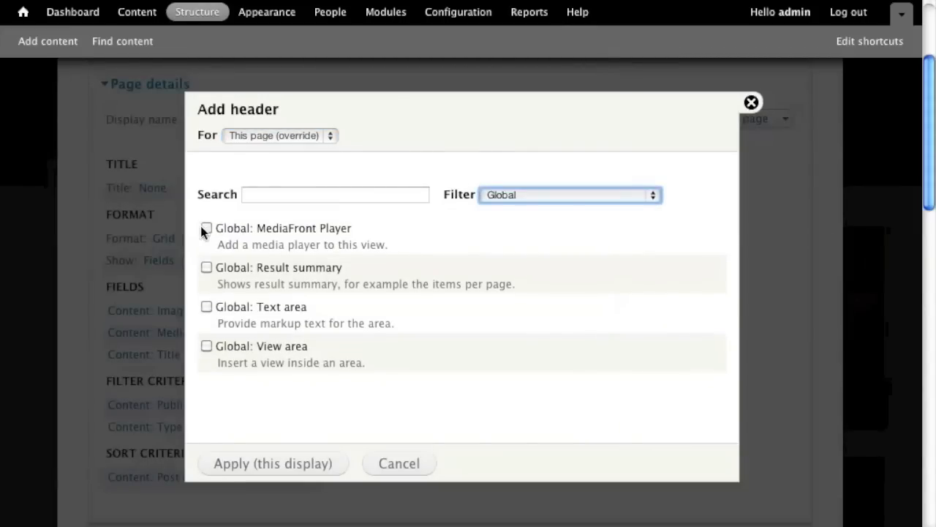
{"action": "left_click", "coordinate": [208, 228]}
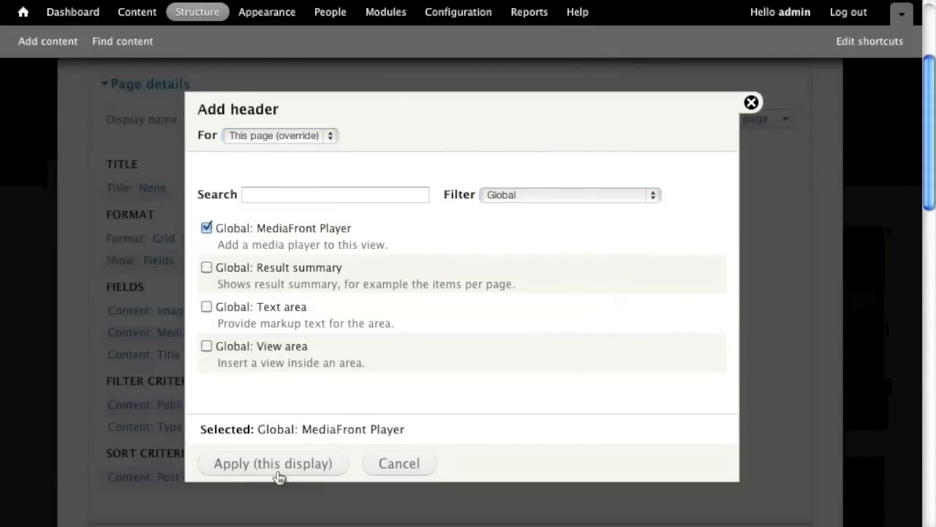
{"action": "left_click", "coordinate": [272, 463]}
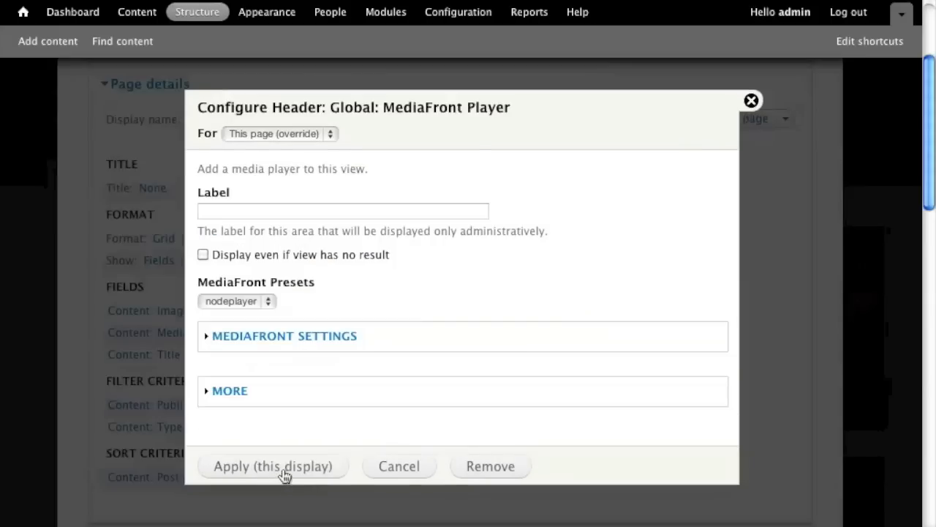
{"action": "mouse_move", "coordinate": [231, 307]}
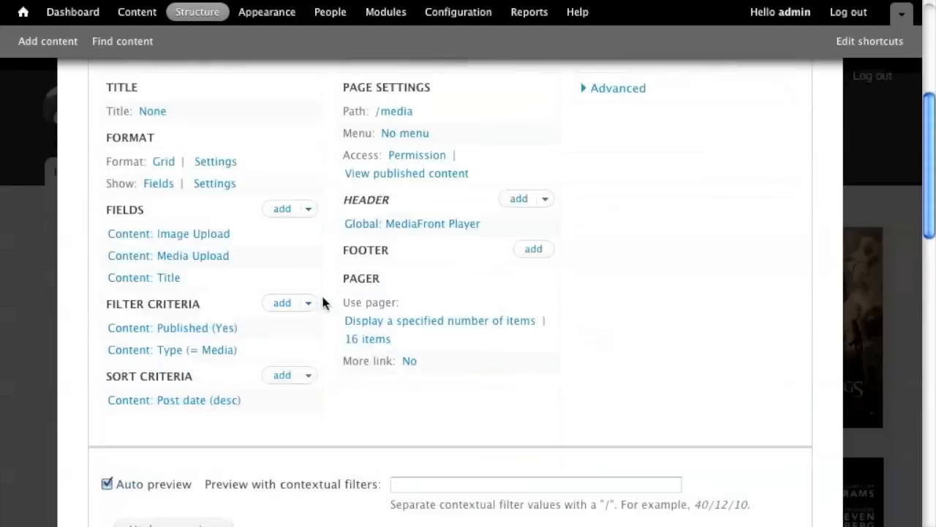
{"action": "scroll", "scroll_direction": "up", "scroll_amount": 3}
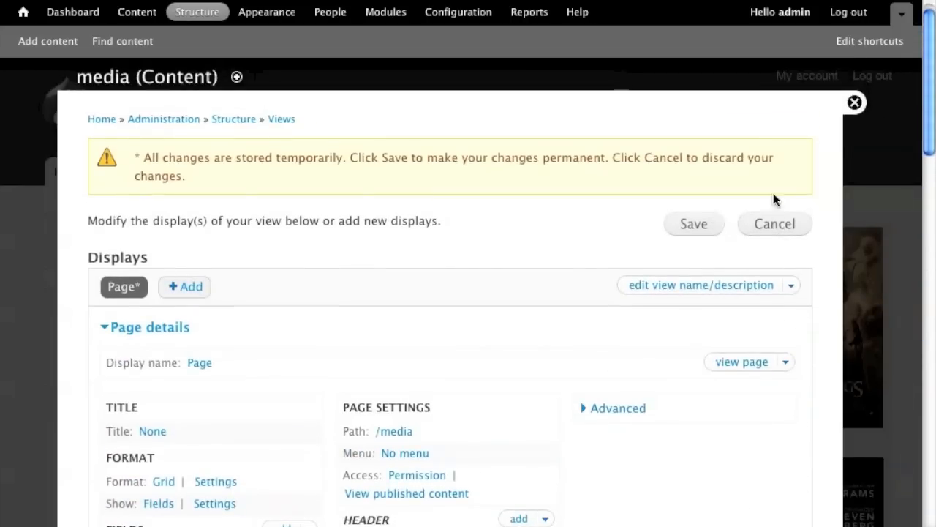
Save the view and start playback on the MediaFront player above the poster grid.
{"action": "left_click", "coordinate": [693, 223]}
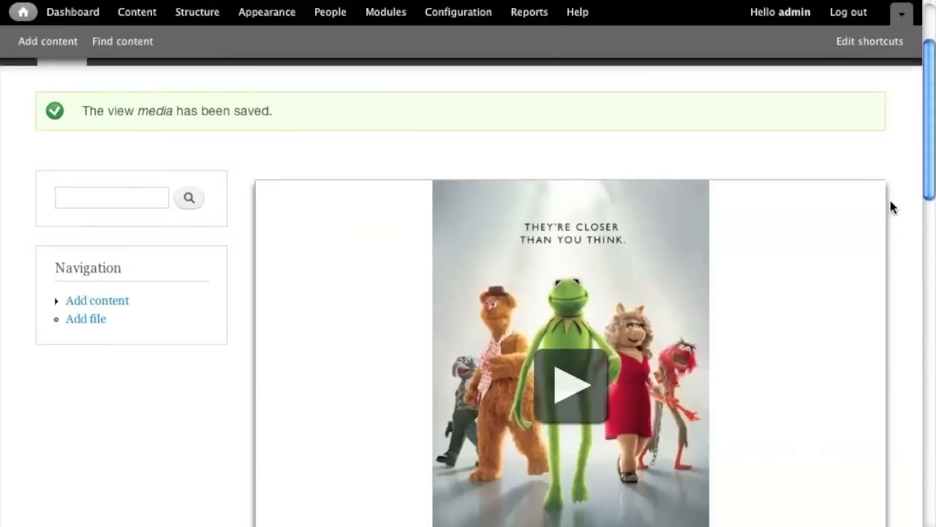
{"action": "scroll", "scroll_direction": "down", "scroll_amount": 3}
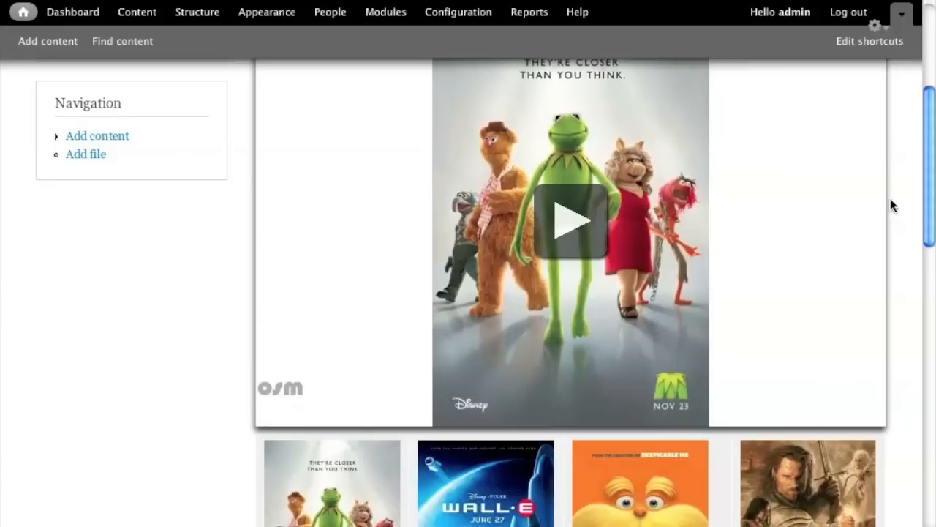
{"action": "left_click", "coordinate": [570, 223]}
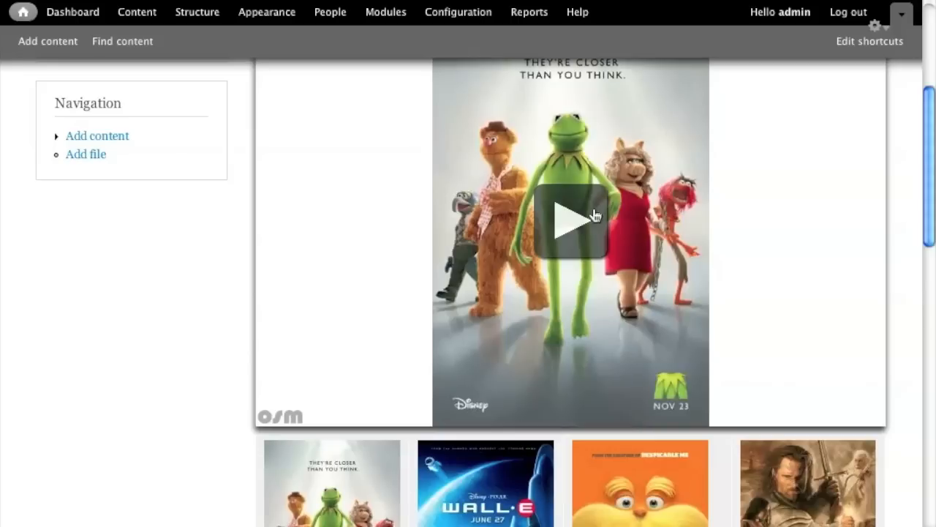
{"action": "left_click", "coordinate": [570, 222]}
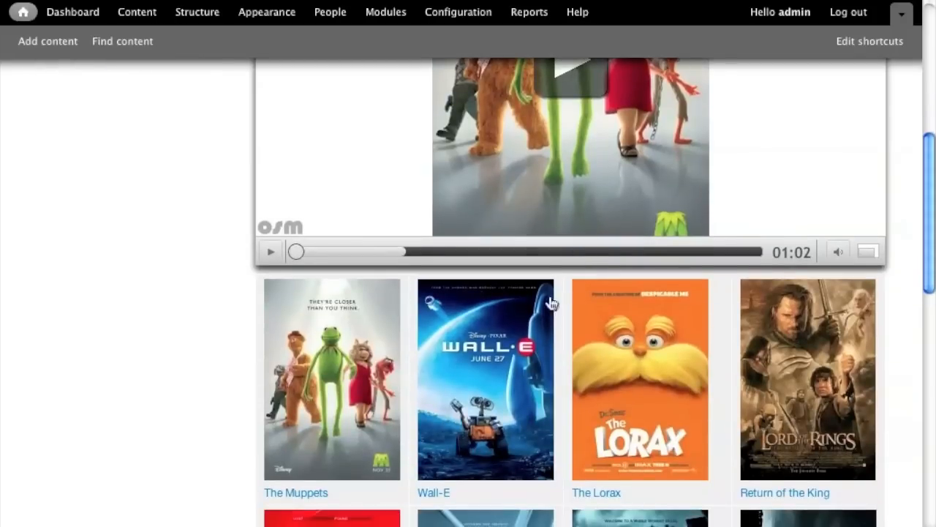
{"action": "mouse_move", "coordinate": [860, 342]}
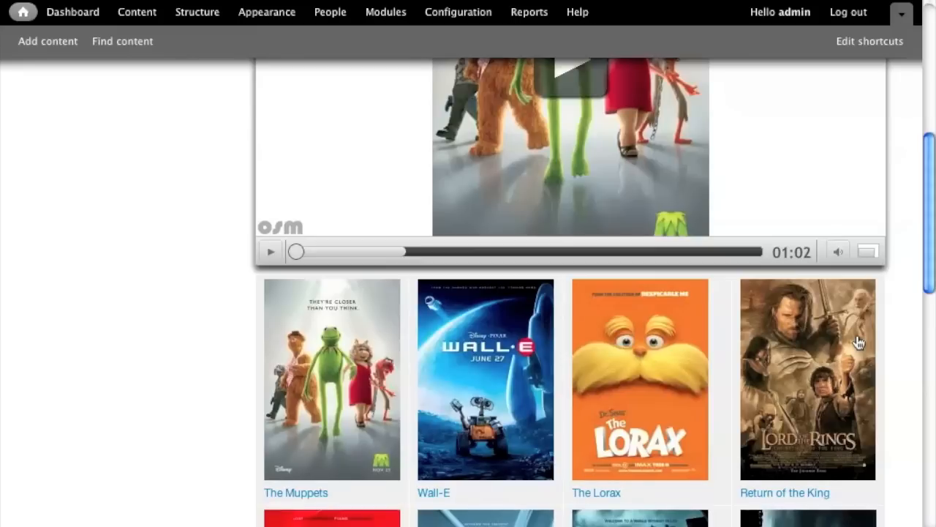
{"action": "mouse_move", "coordinate": [741, 347]}
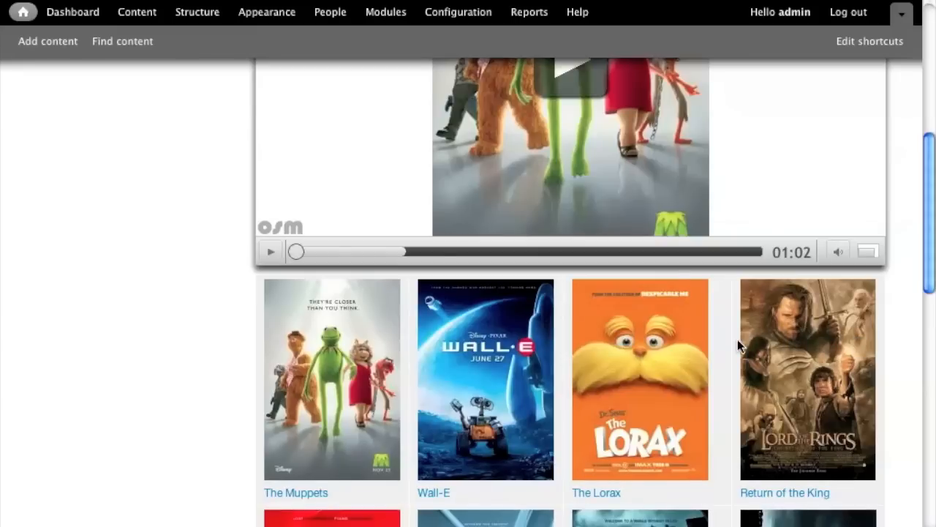
{"action": "mouse_move", "coordinate": [700, 348]}
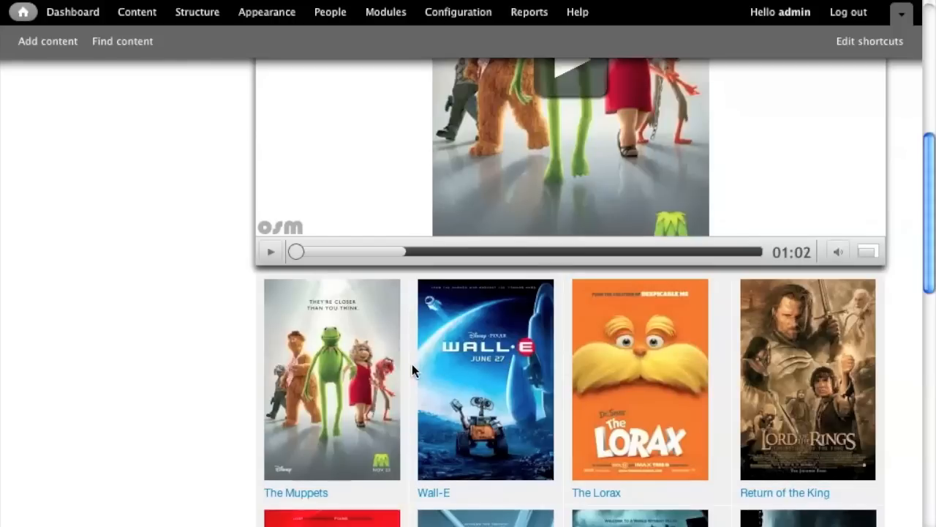
{"action": "scroll", "scroll_direction": "up", "scroll_amount": 3}
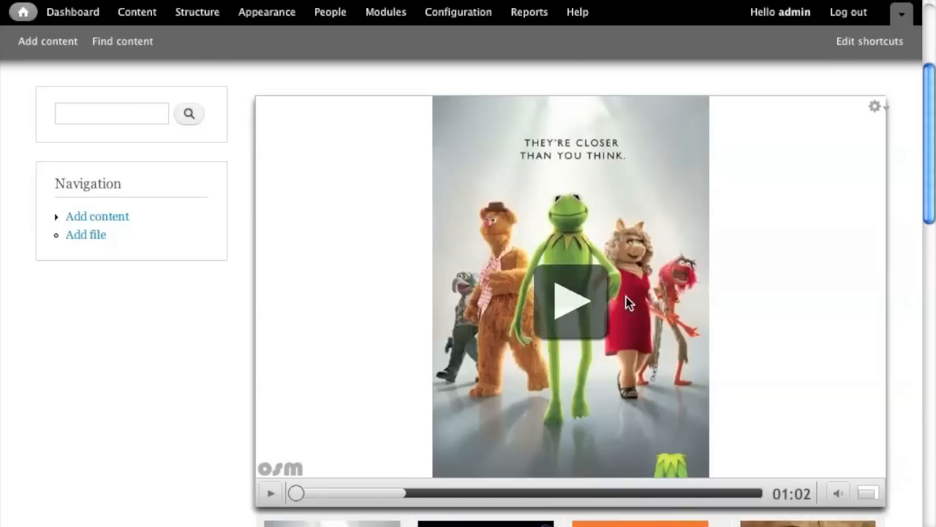
{"action": "left_click", "coordinate": [875, 105]}
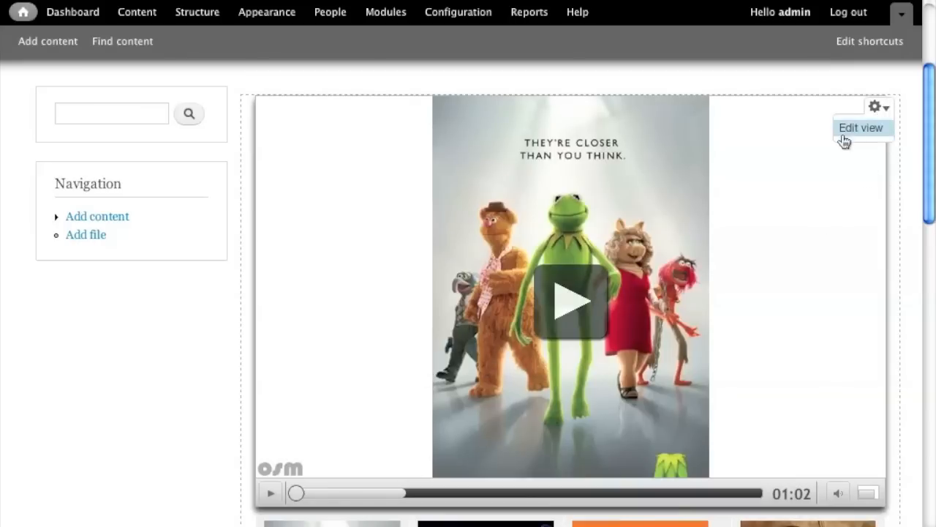
{"action": "left_click", "coordinate": [862, 127]}
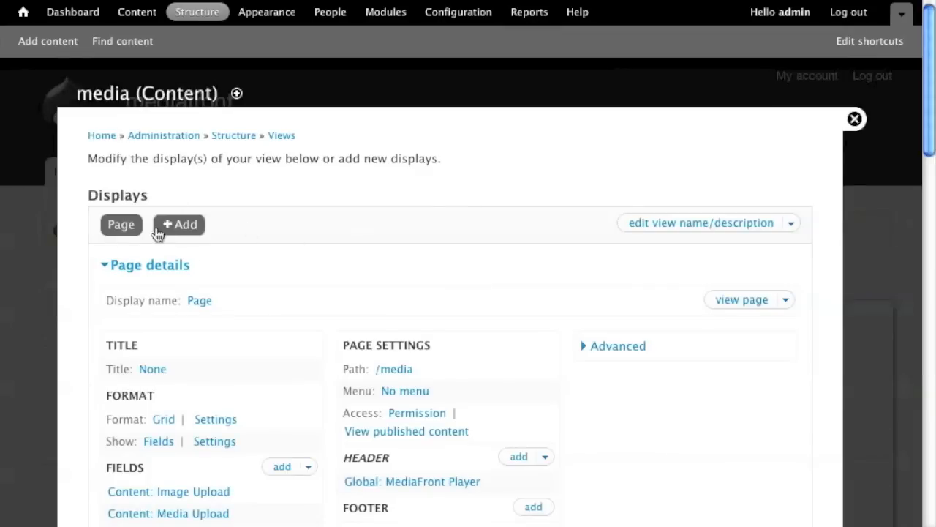
{"action": "left_click", "coordinate": [178, 225]}
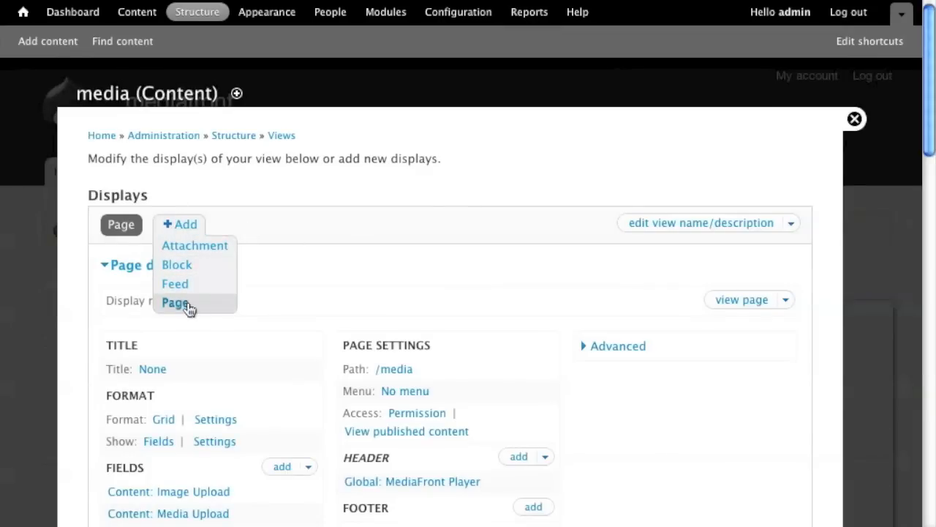
{"action": "left_click", "coordinate": [175, 302]}
{"action": "type", "text": "playergrid"}
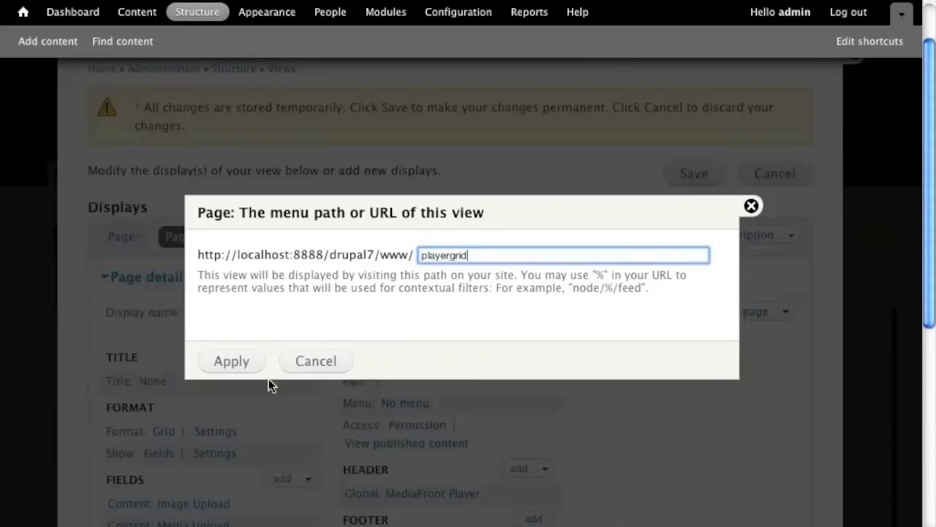
{"action": "left_click", "coordinate": [231, 360]}
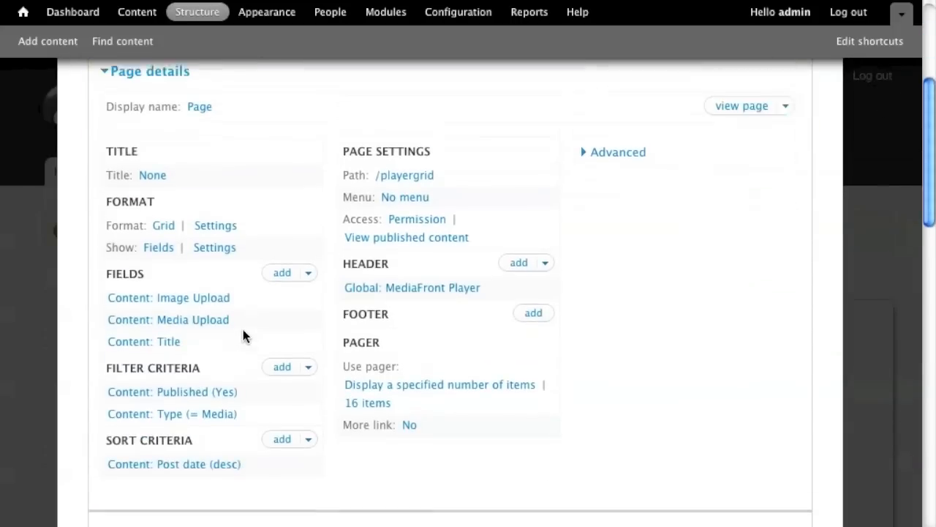
{"action": "scroll", "scroll_direction": "up", "scroll_amount": 3}
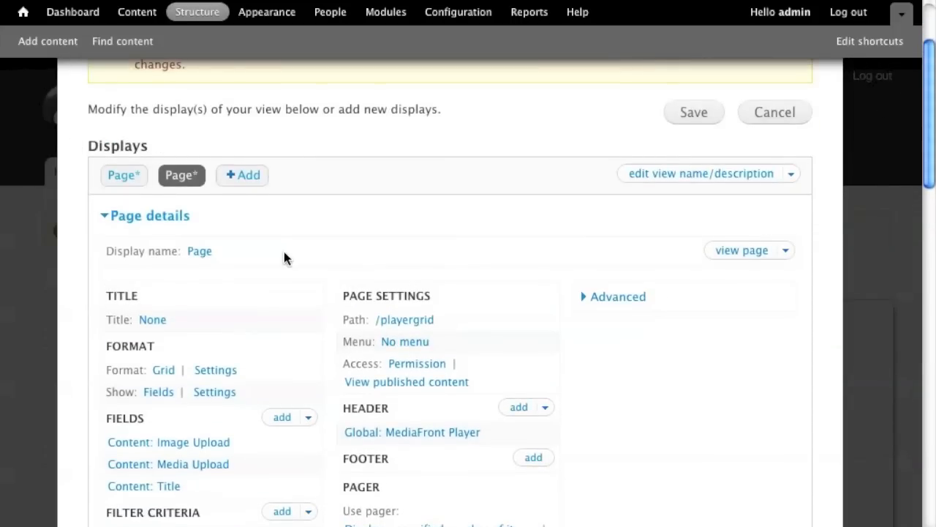
{"action": "left_click", "coordinate": [413, 432]}
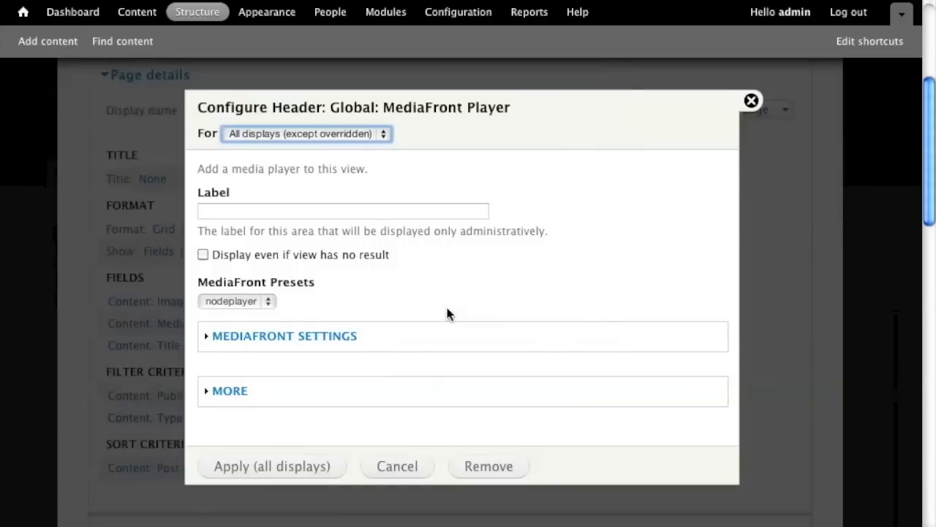
{"action": "mouse_move", "coordinate": [289, 158]}
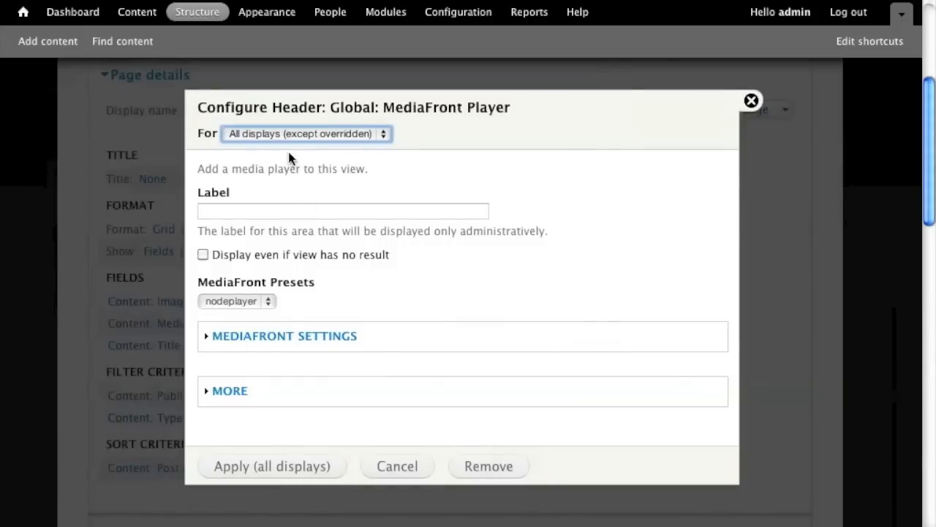
{"action": "left_click", "coordinate": [304, 133]}
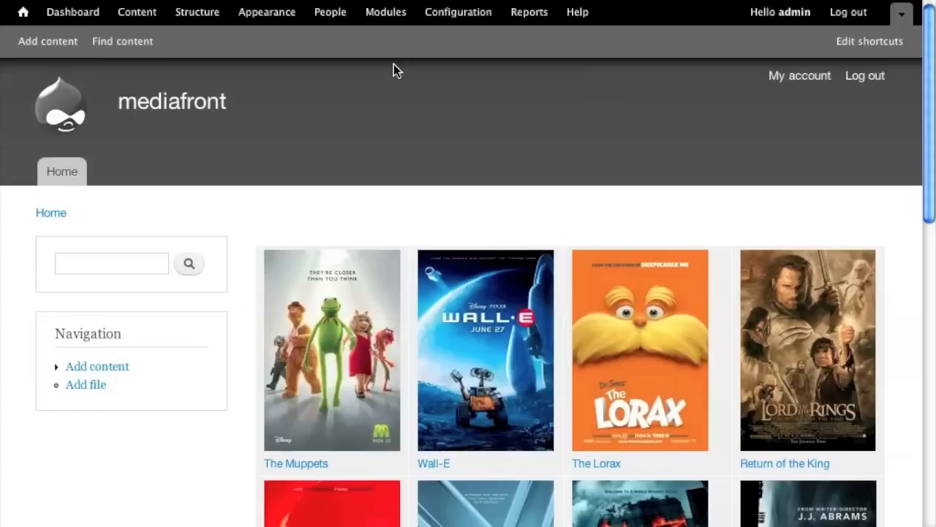
{"action": "mouse_move", "coordinate": [196, 12]}
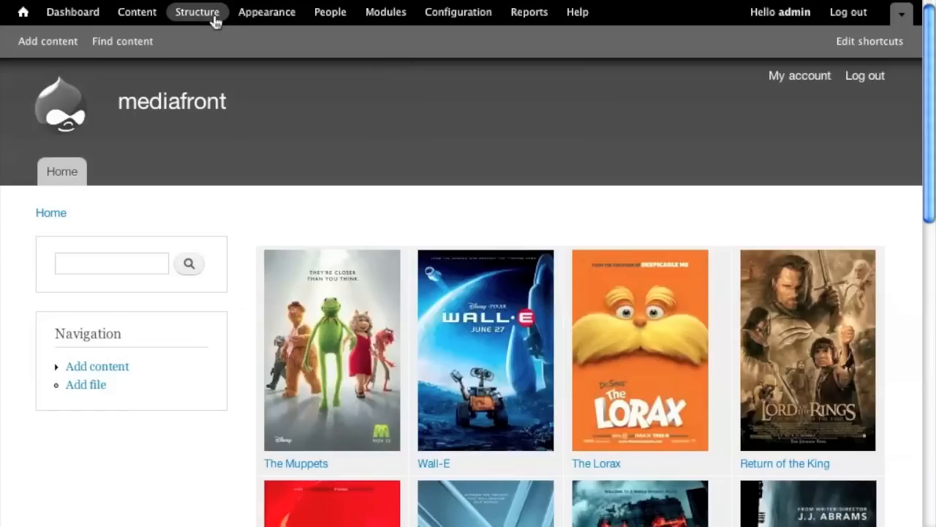
Create a MediaFront preset named 'gridplayer' using the Open Standard Media Player and continue to its settings.
{"action": "left_click", "coordinate": [196, 12]}
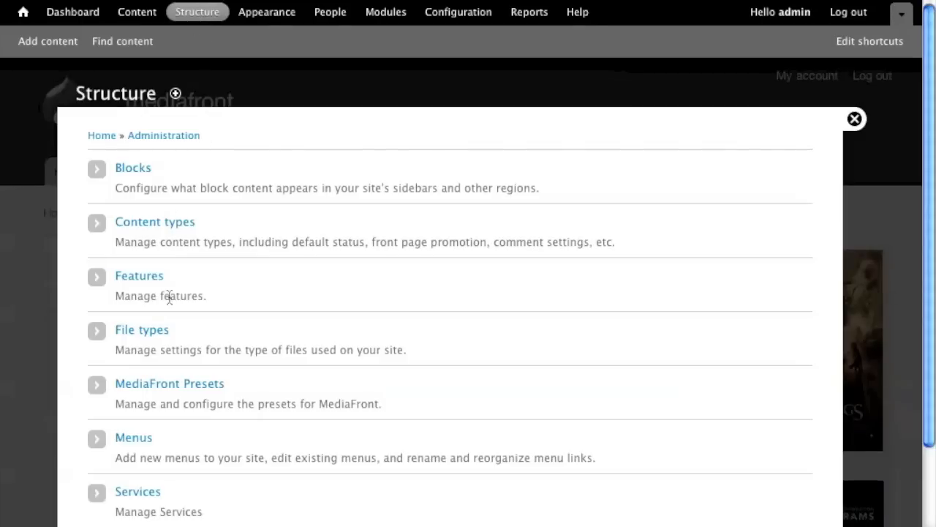
{"action": "left_click", "coordinate": [170, 384]}
{"action": "type", "text": "g"}
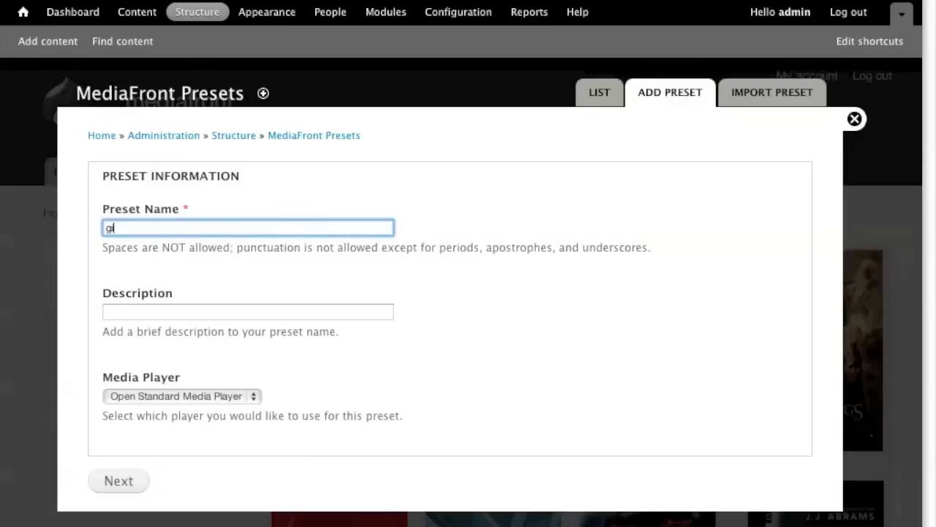
{"action": "type", "text": "ridplay"}
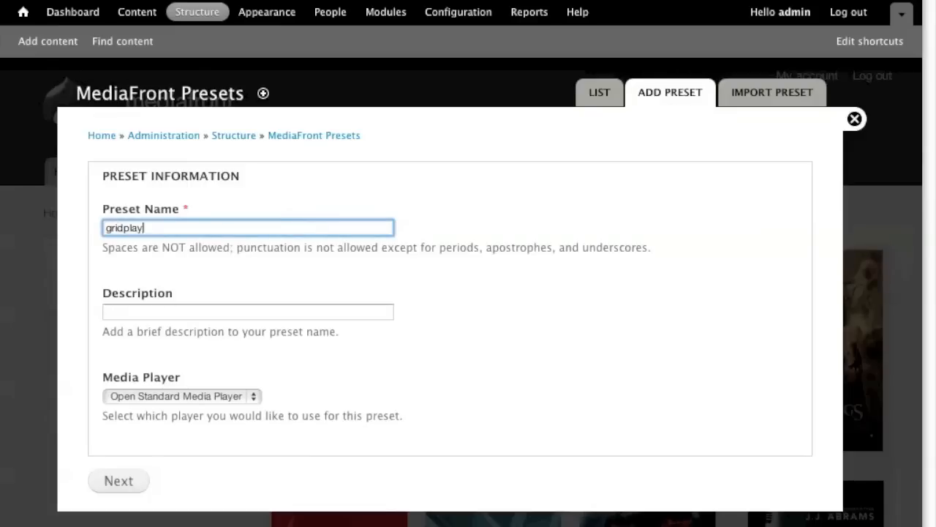
{"action": "type", "text": "er"}
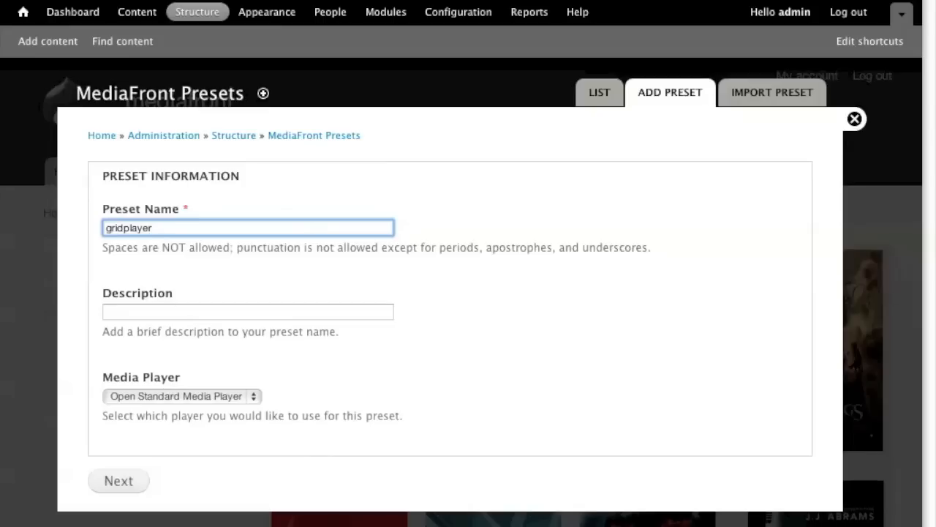
{"action": "mouse_move", "coordinate": [179, 431]}
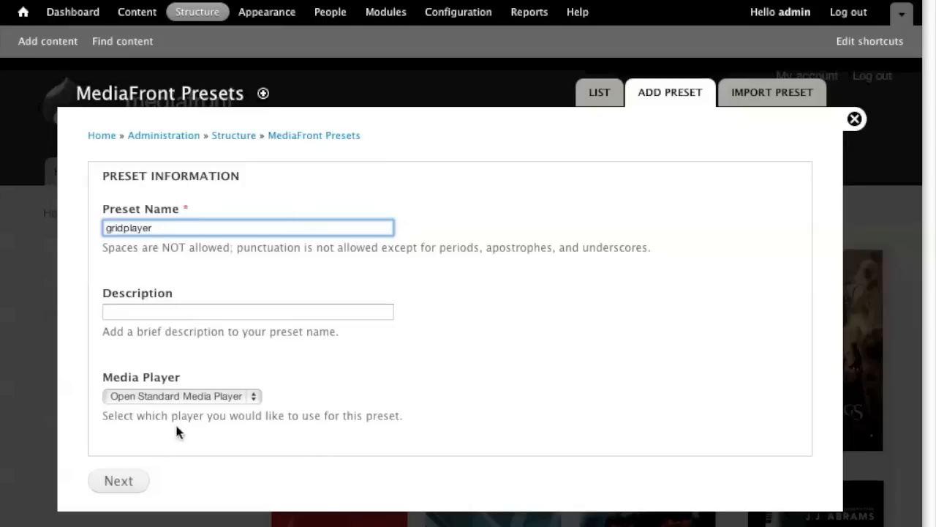
{"action": "left_click", "coordinate": [118, 480]}
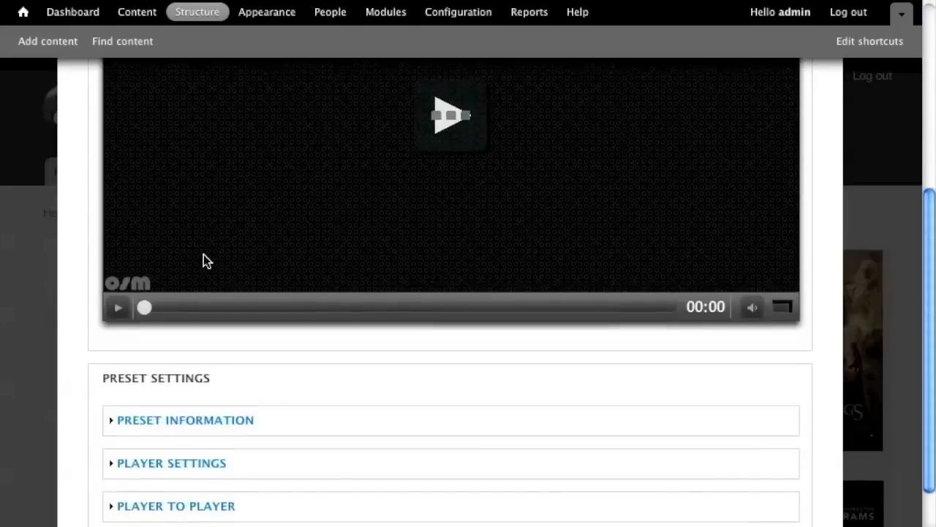
Enter a player width and height and save a first attempt of the preset.
{"action": "left_click", "coordinate": [171, 463]}
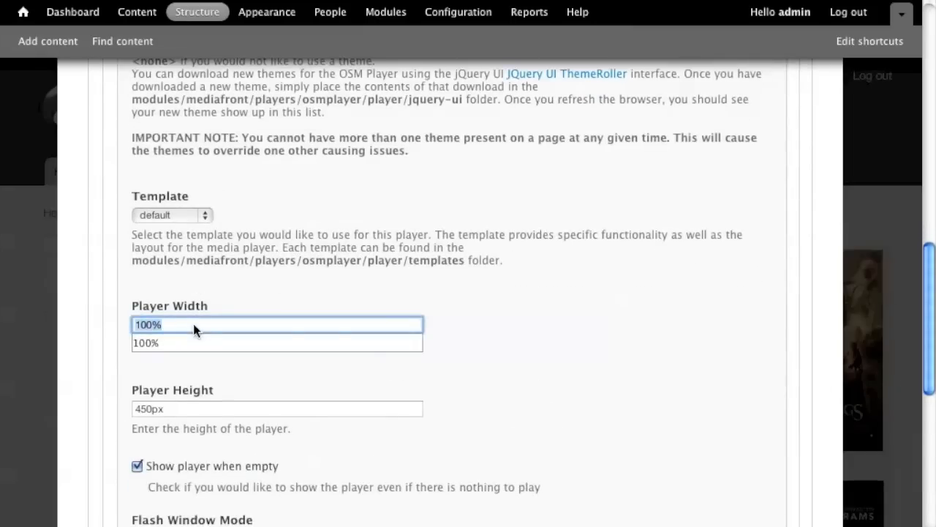
{"action": "type", "text": "250px"}
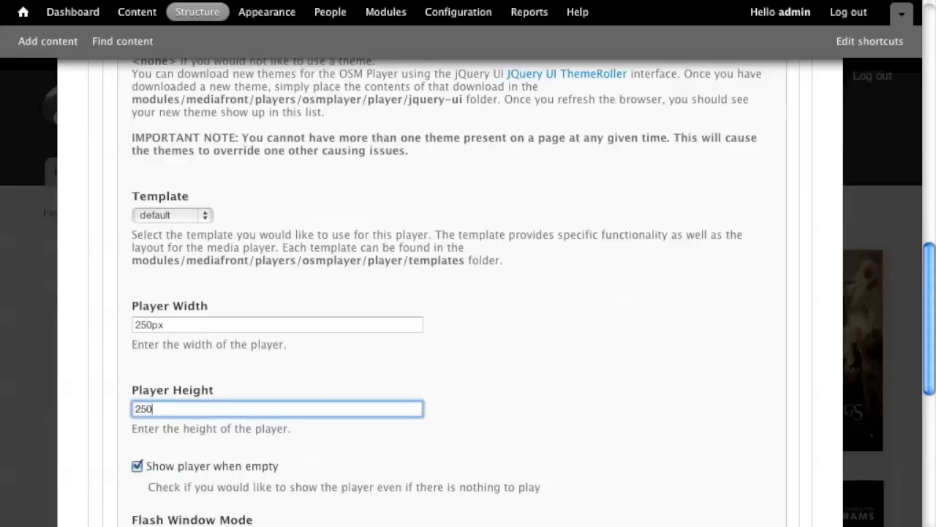
{"action": "type", "text": "200px"}
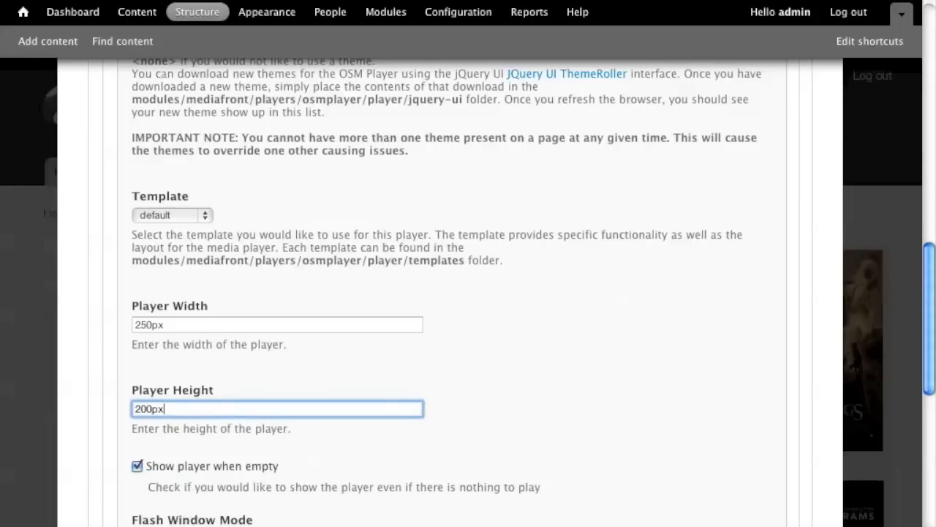
{"action": "scroll", "scroll_direction": "down", "scroll_amount": 3}
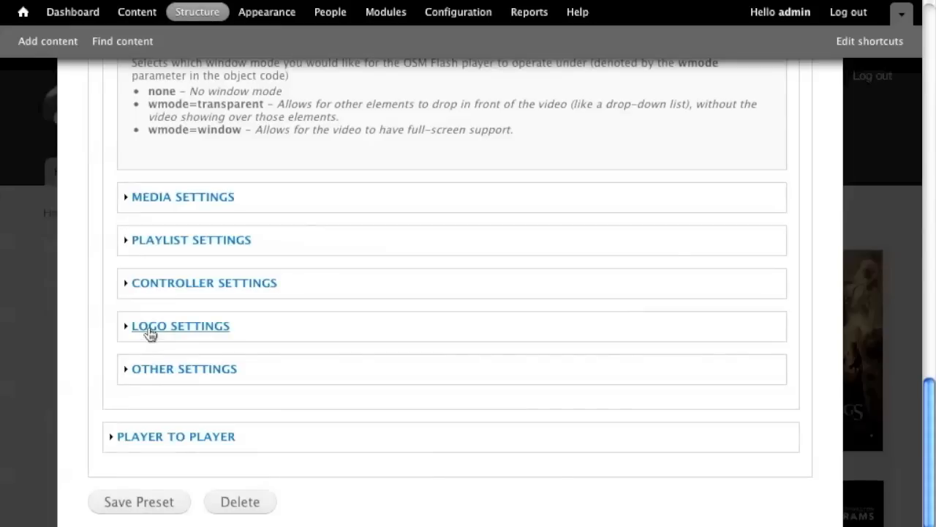
{"action": "left_click", "coordinate": [137, 501]}
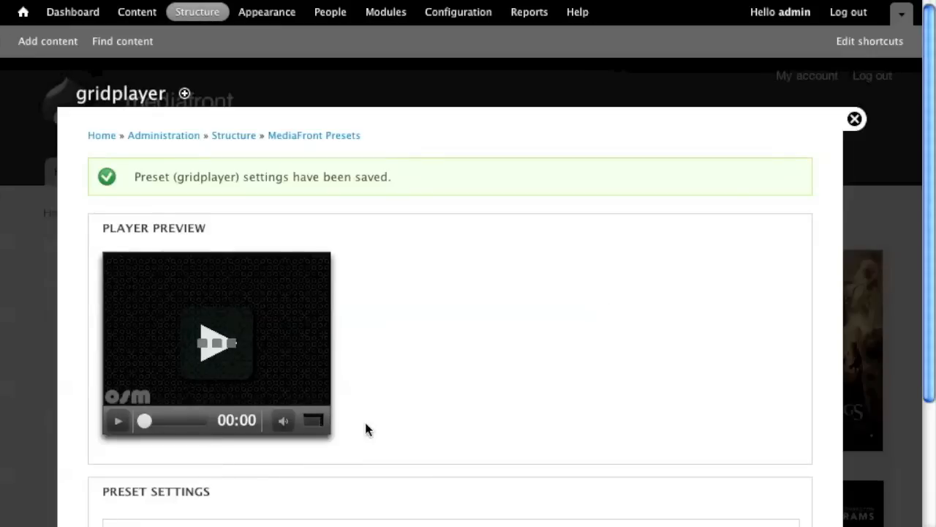
{"action": "scroll", "scroll_direction": "down", "scroll_amount": 3}
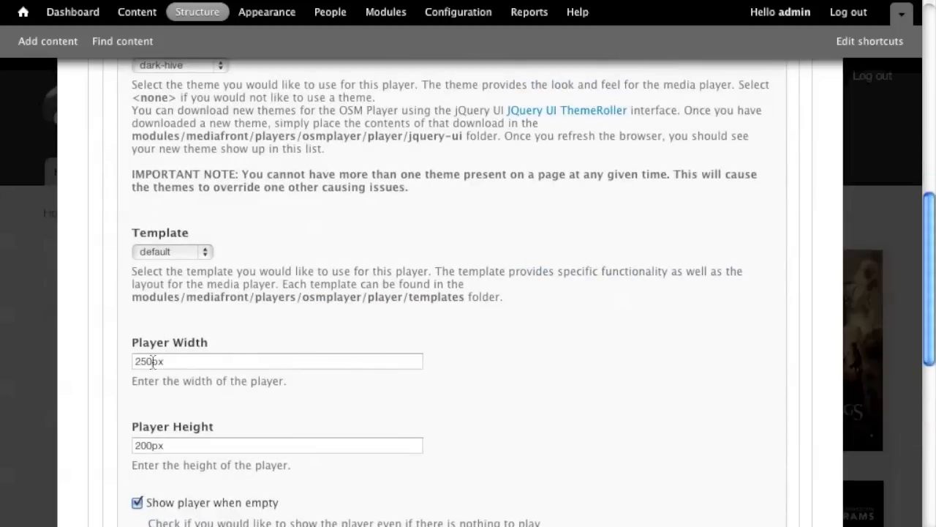
Set Player Width and Height both to 200px, save the gridplayer preset and close the overlay.
{"action": "left_click", "coordinate": [277, 360]}
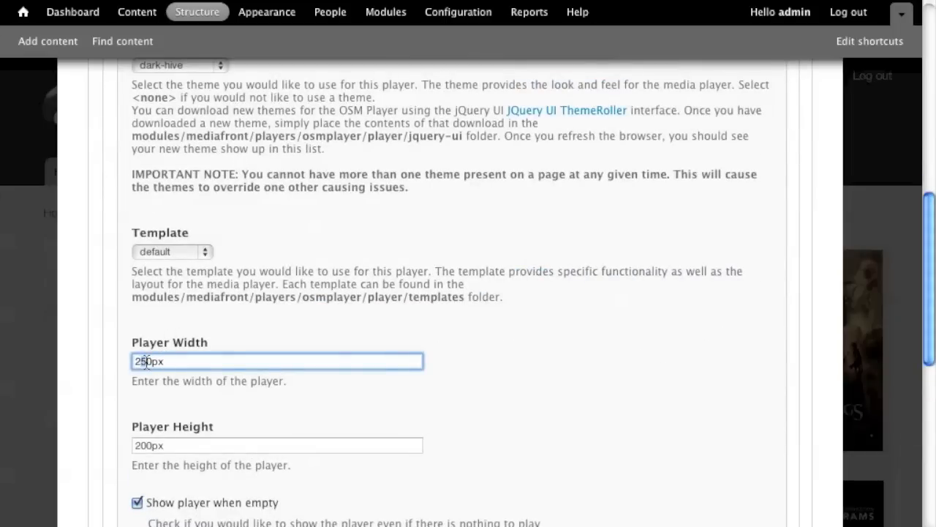
{"action": "left_click", "coordinate": [277, 444]}
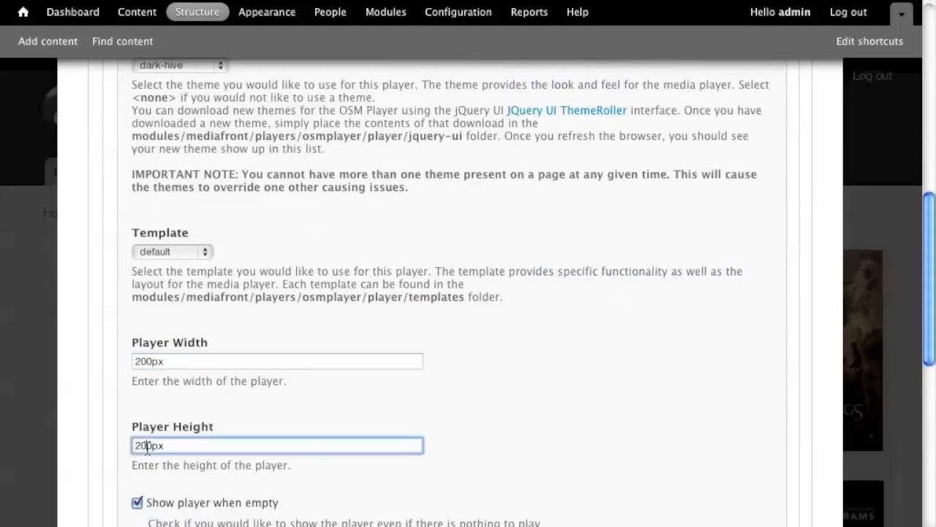
{"action": "scroll", "scroll_direction": "down", "scroll_amount": 3}
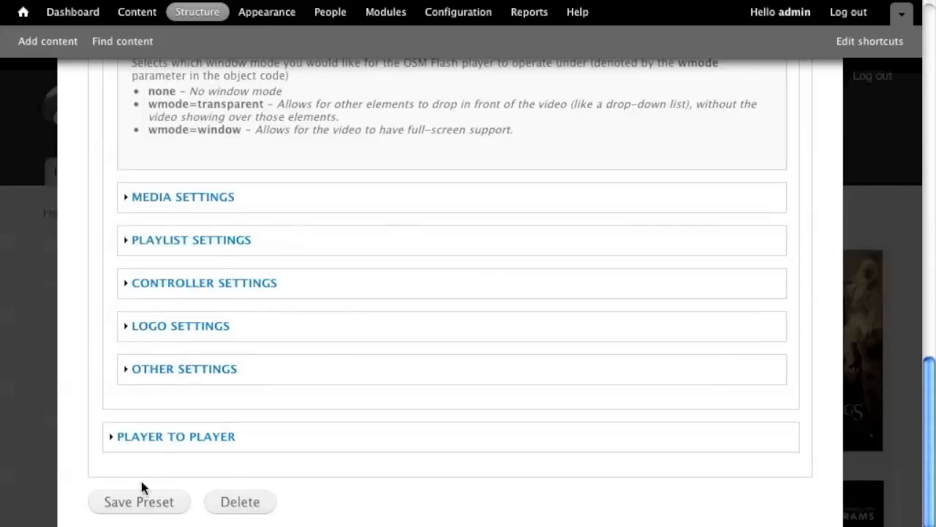
{"action": "left_click", "coordinate": [138, 501]}
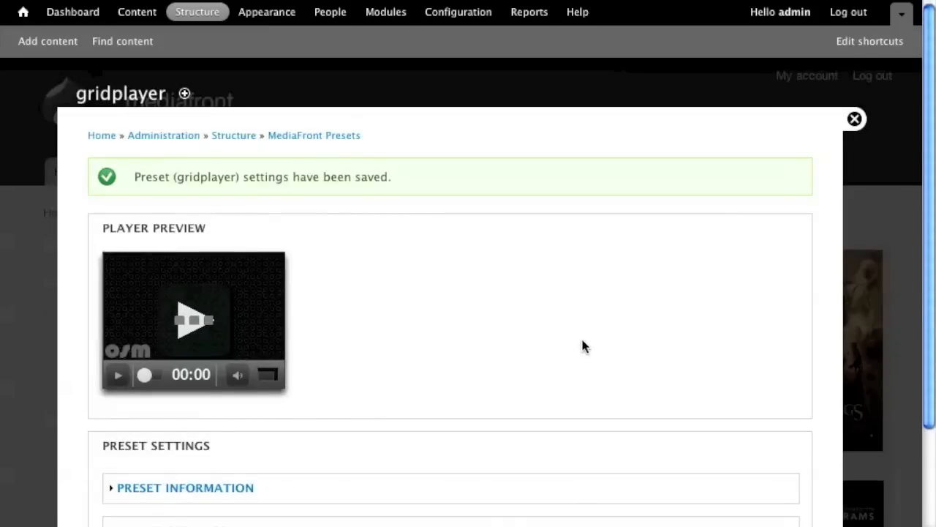
{"action": "mouse_move", "coordinate": [679, 299]}
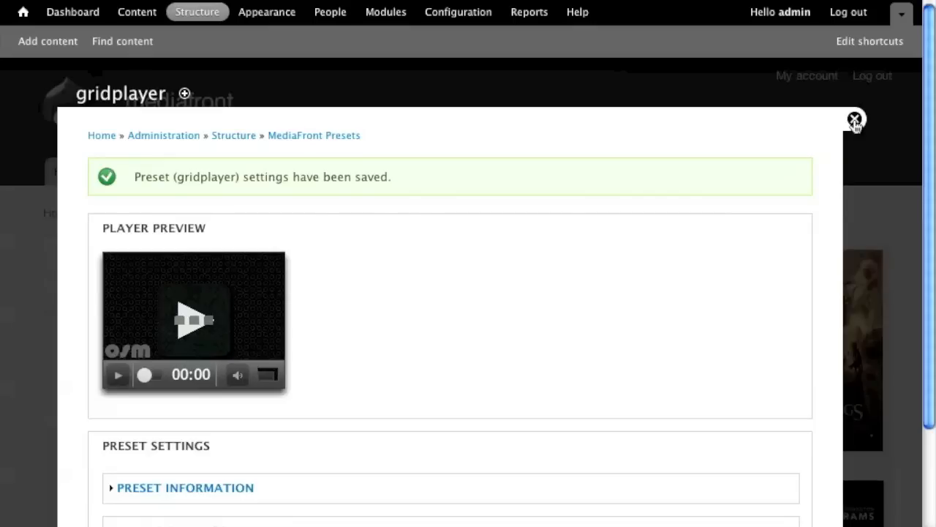
{"action": "left_click", "coordinate": [854, 119]}
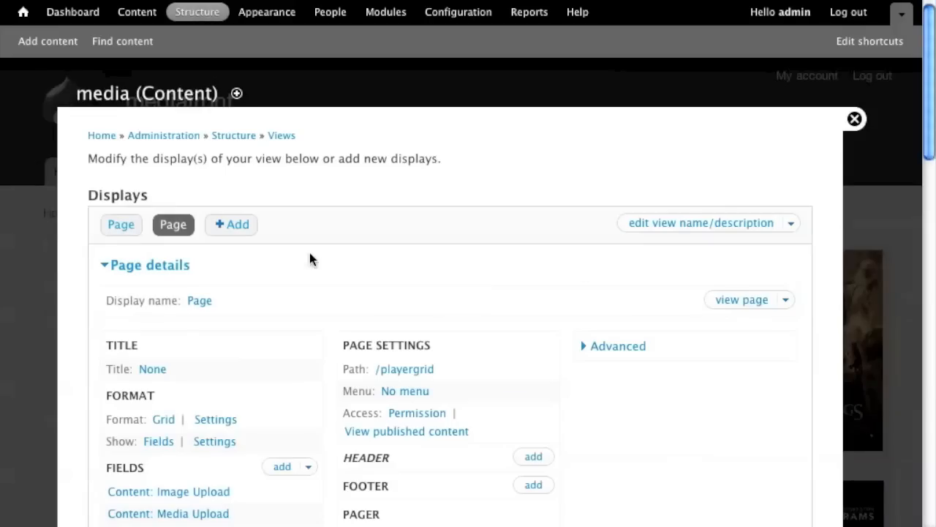
Unhide Media Upload, format it as a MediaFront Player with gridplayer preset and Media Content type.
{"action": "scroll", "scroll_direction": "down", "scroll_amount": 3}
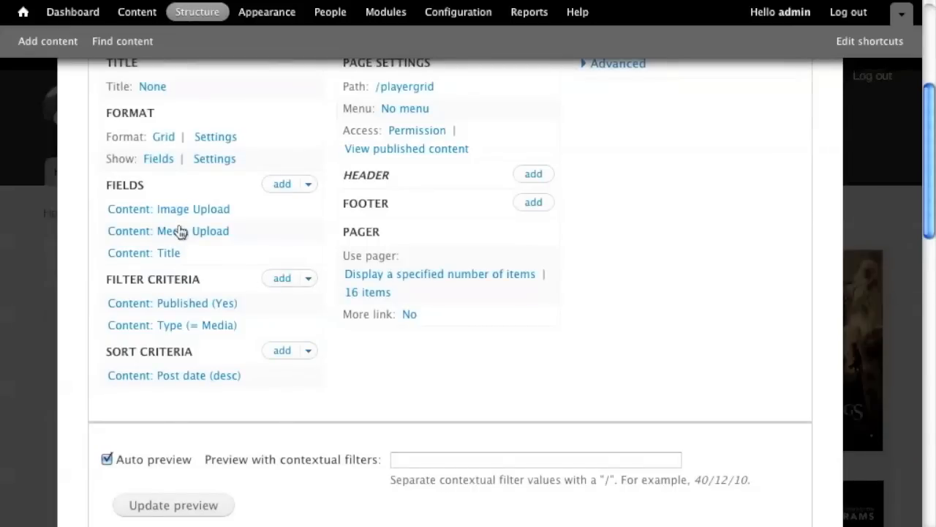
{"action": "mouse_move", "coordinate": [181, 236]}
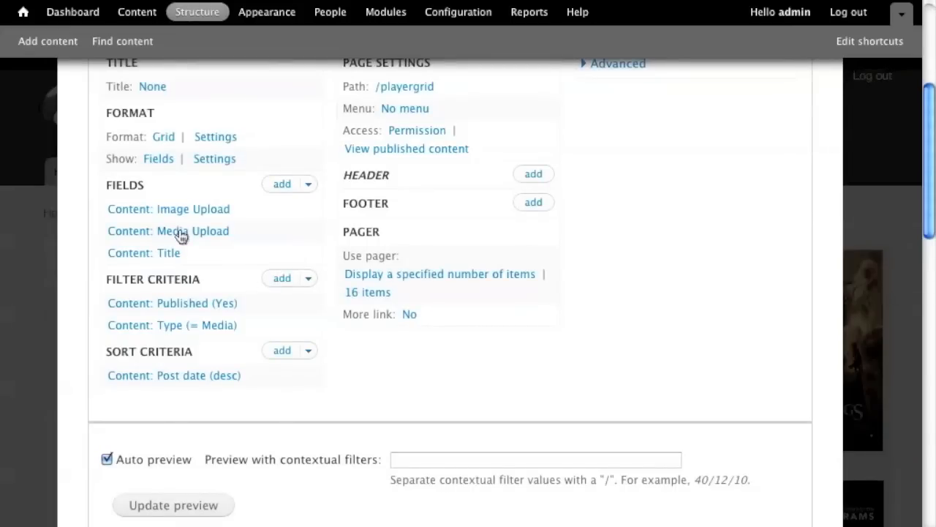
{"action": "left_click", "coordinate": [168, 231]}
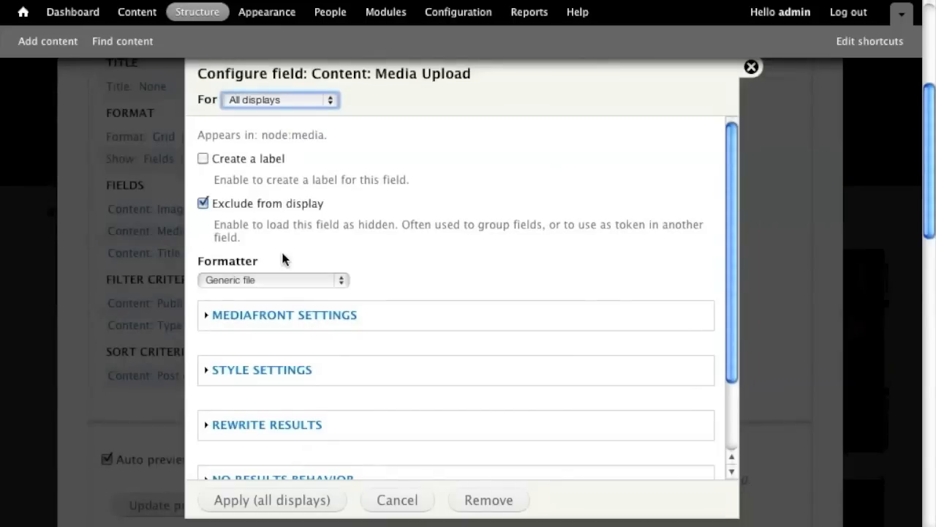
{"action": "mouse_move", "coordinate": [284, 315]}
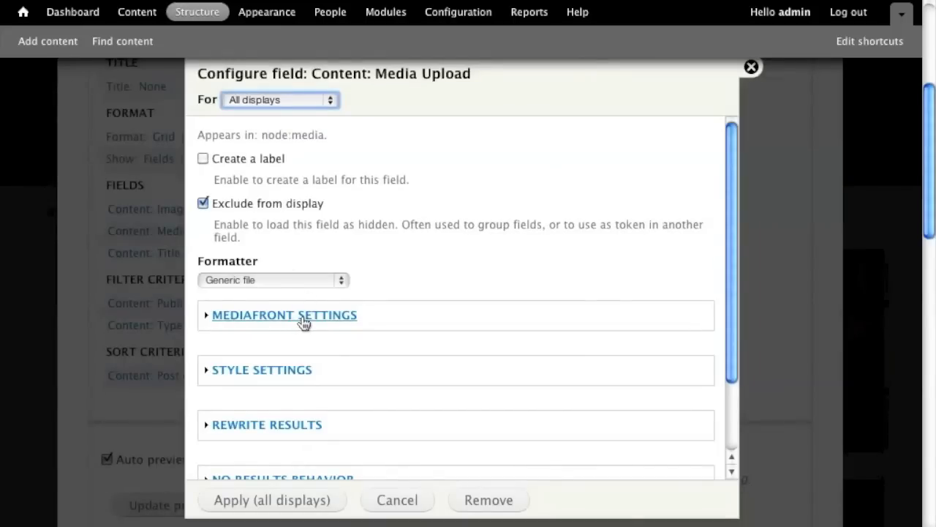
{"action": "mouse_move", "coordinate": [206, 237]}
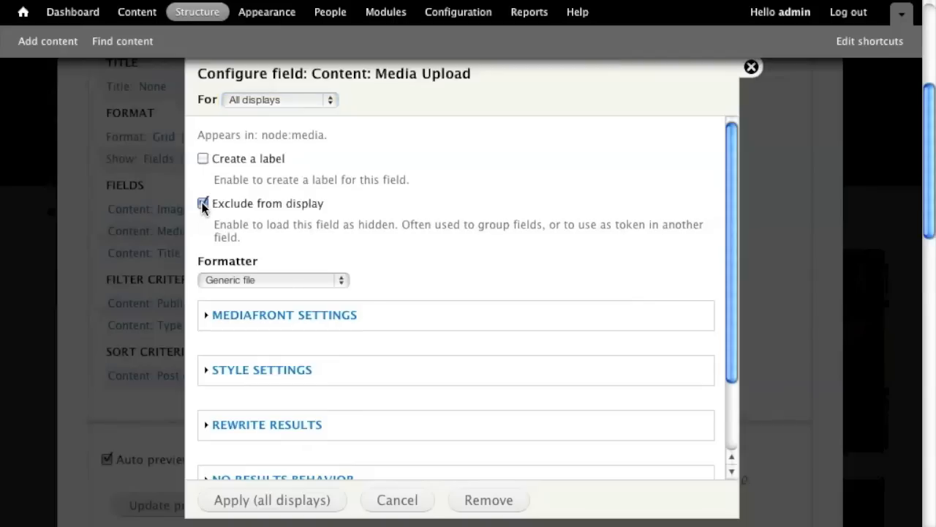
{"action": "left_click", "coordinate": [284, 315]}
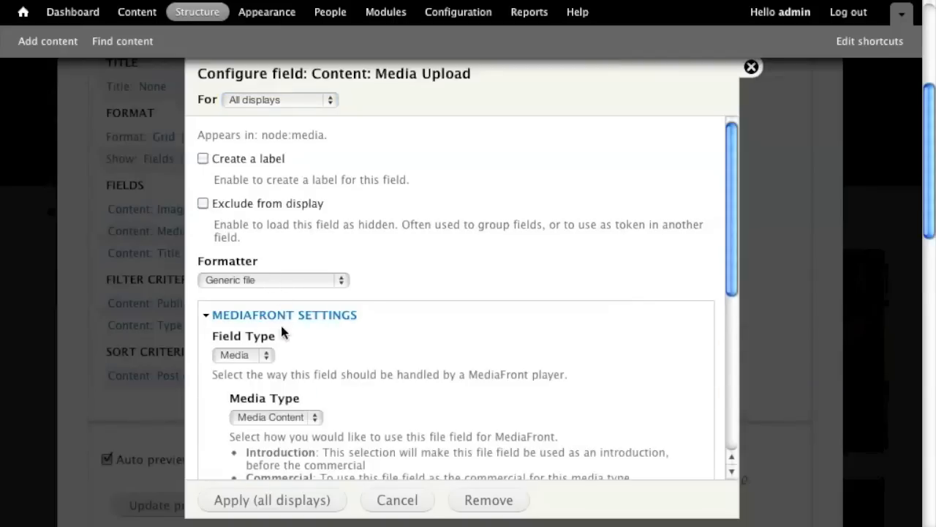
{"action": "left_click", "coordinate": [272, 279]}
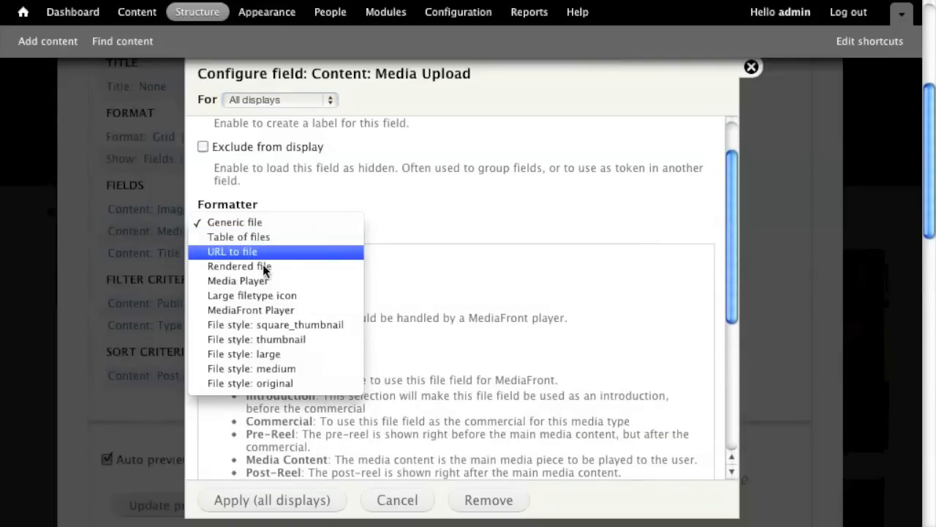
{"action": "left_click", "coordinate": [250, 310]}
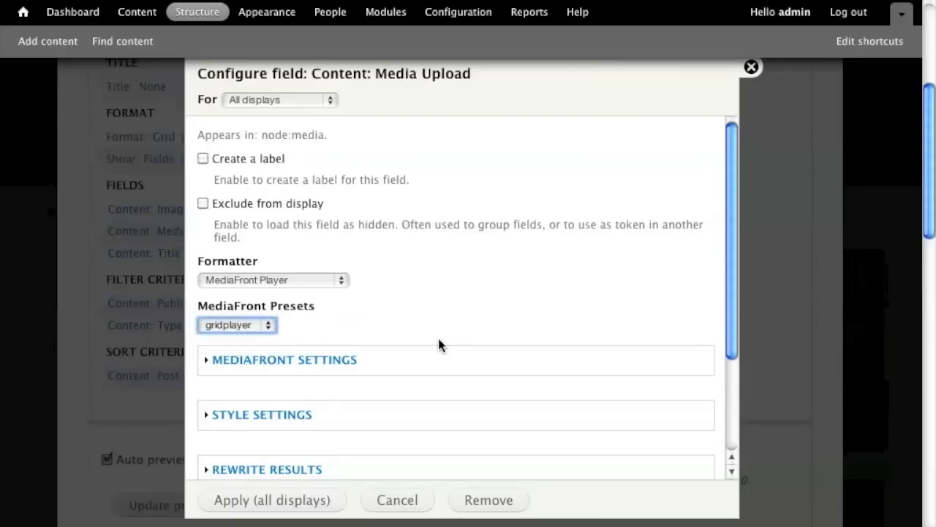
{"action": "scroll", "scroll_direction": "down", "scroll_amount": 3}
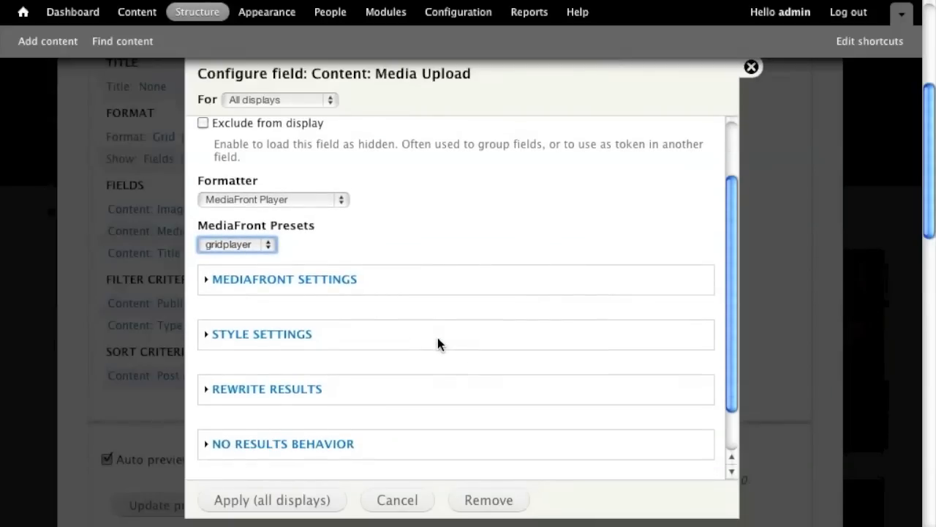
{"action": "left_click", "coordinate": [283, 278]}
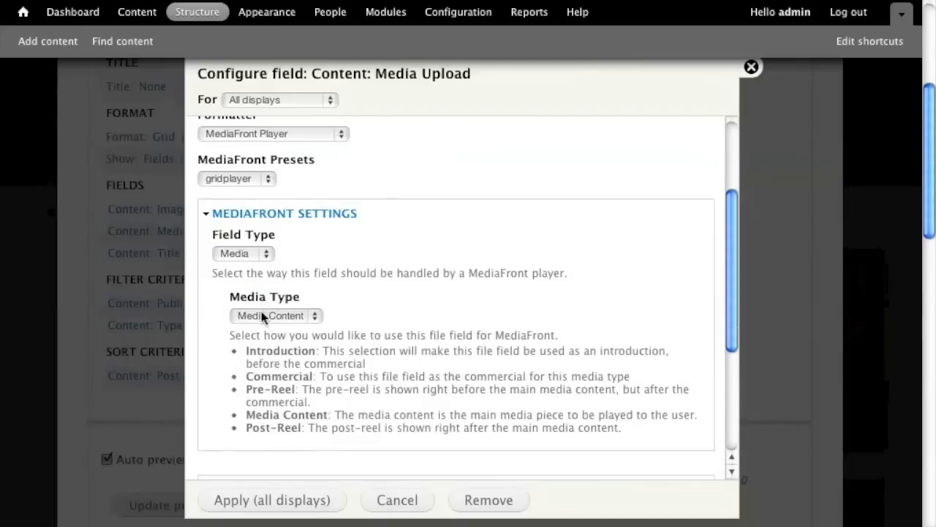
{"action": "mouse_move", "coordinate": [304, 515]}
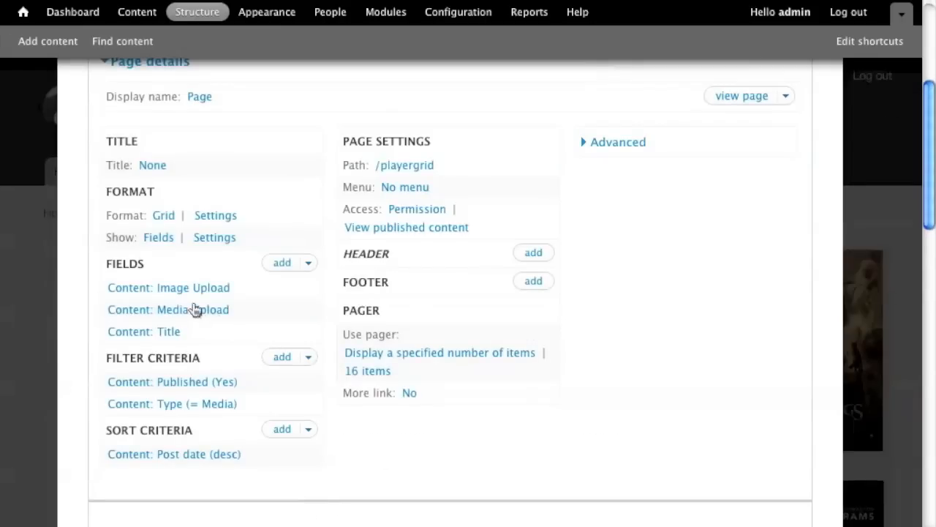
Exclude the Image Upload field from display for all displays and return to the front page.
{"action": "left_click", "coordinate": [168, 287]}
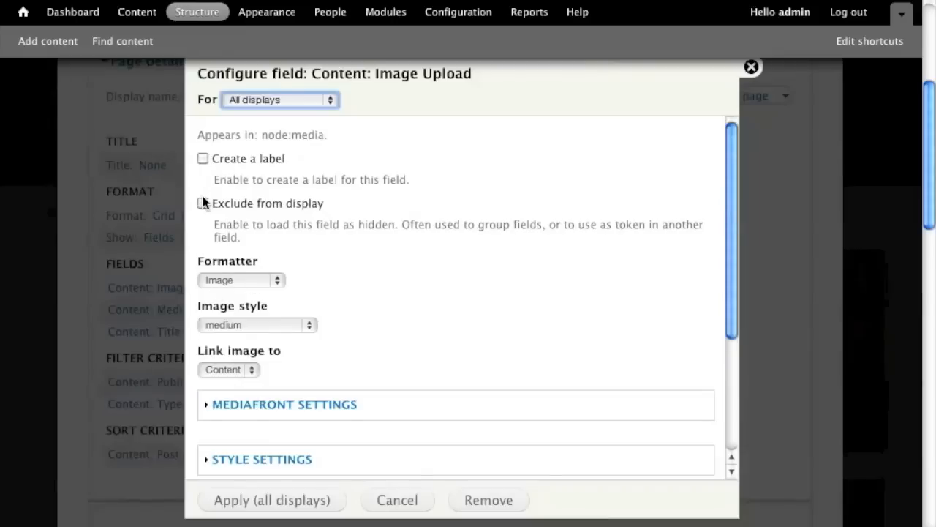
{"action": "left_click", "coordinate": [204, 202]}
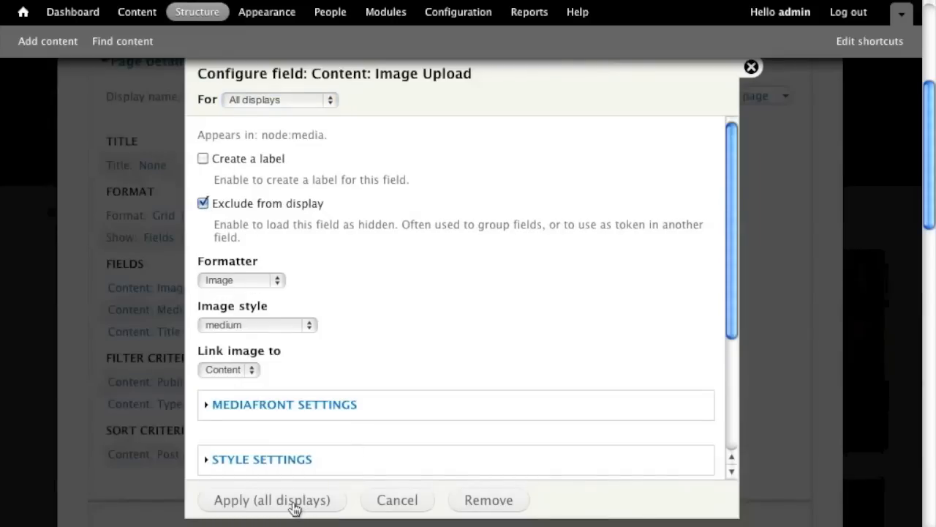
{"action": "left_click", "coordinate": [280, 99]}
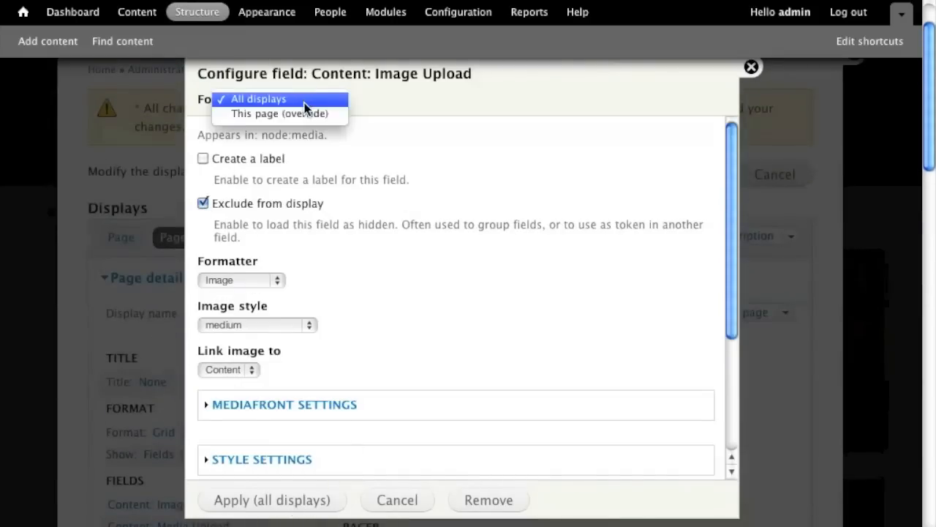
{"action": "left_click", "coordinate": [750, 68]}
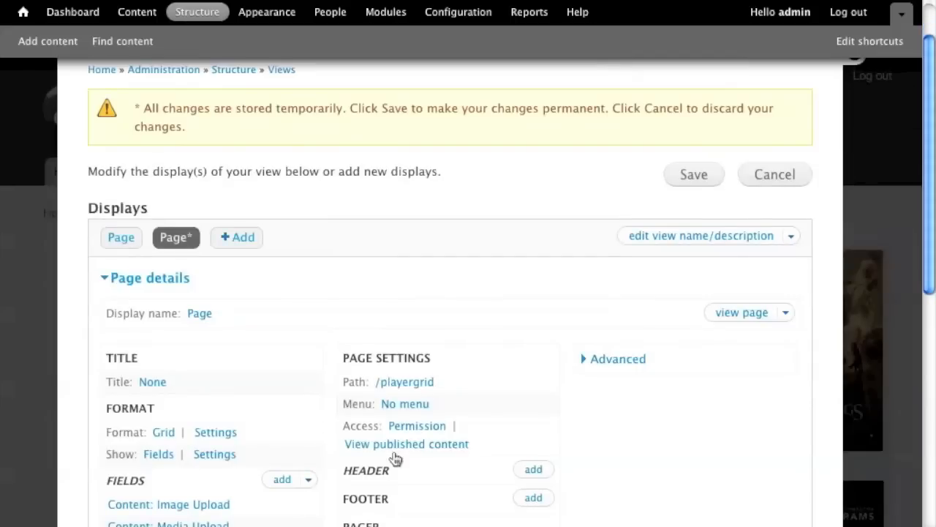
{"action": "scroll", "scroll_direction": "down", "scroll_amount": 3}
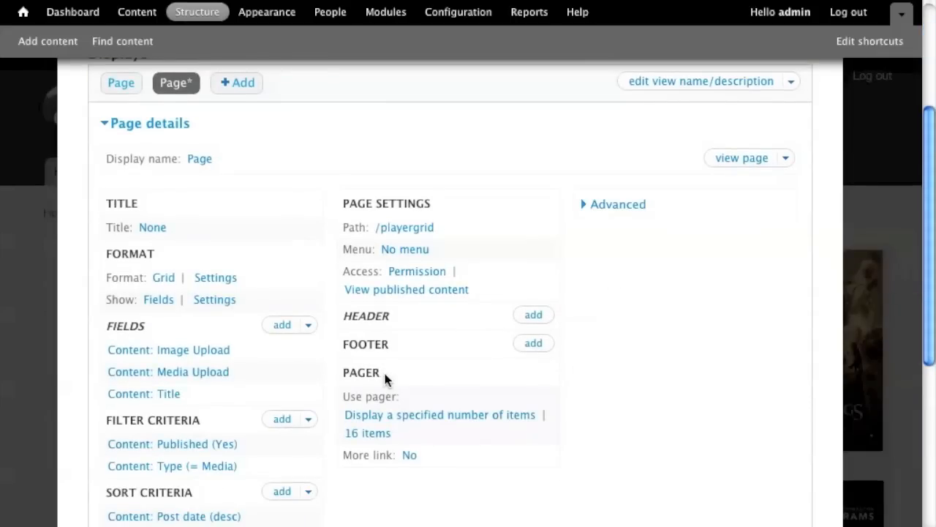
{"action": "scroll", "scroll_direction": "up", "scroll_amount": 3}
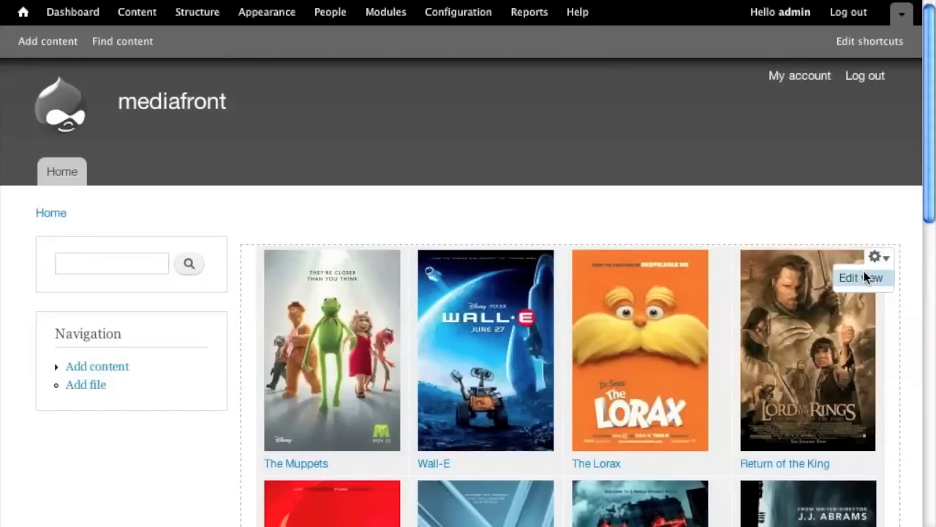
For this page only, show Media Upload as a gridplayer MediaFront Player and apply.
{"action": "left_click", "coordinate": [860, 278]}
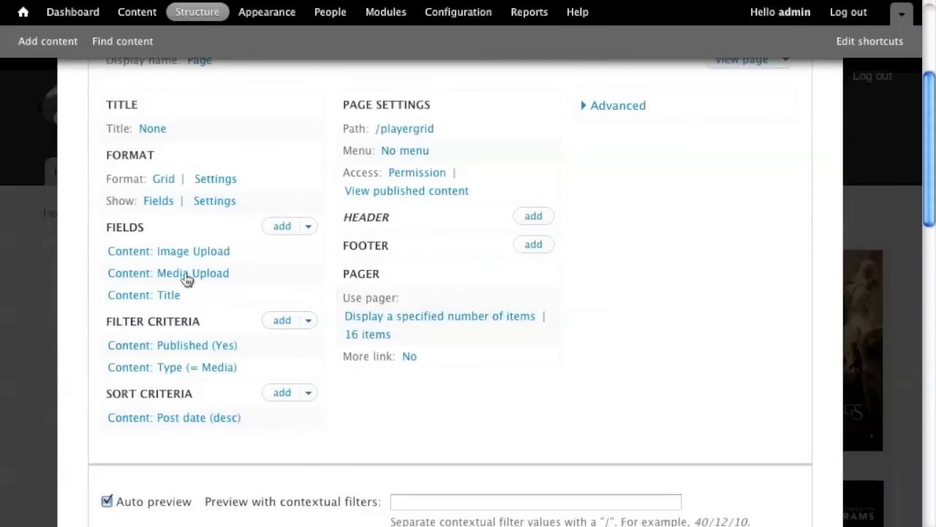
{"action": "left_click", "coordinate": [167, 272]}
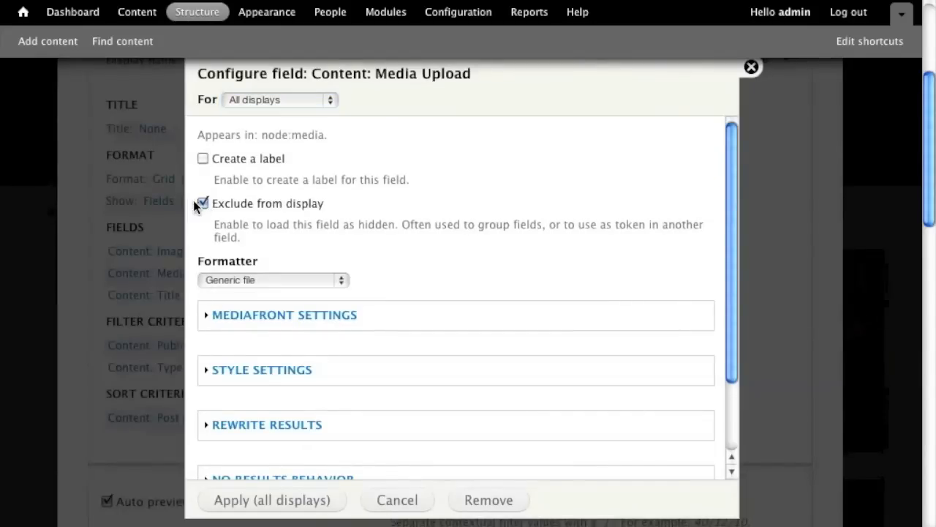
{"action": "left_click", "coordinate": [272, 279]}
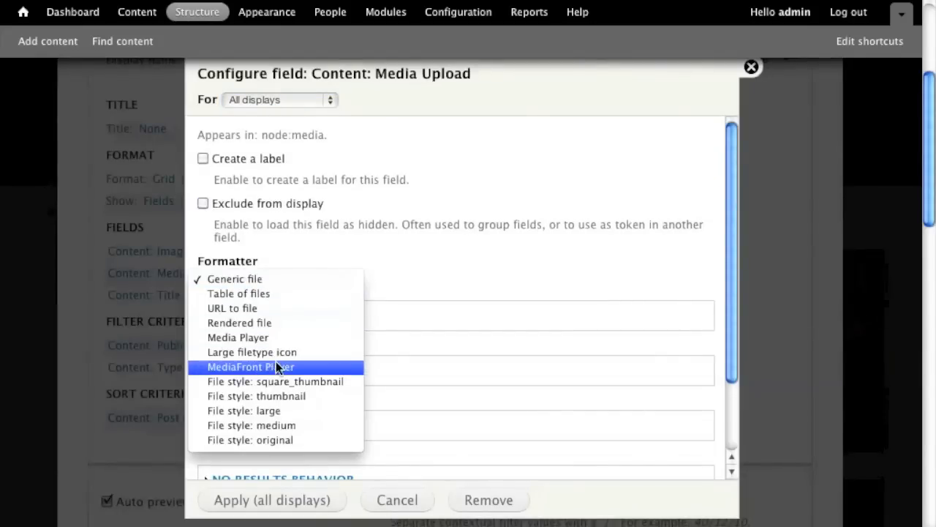
{"action": "left_click", "coordinate": [250, 366]}
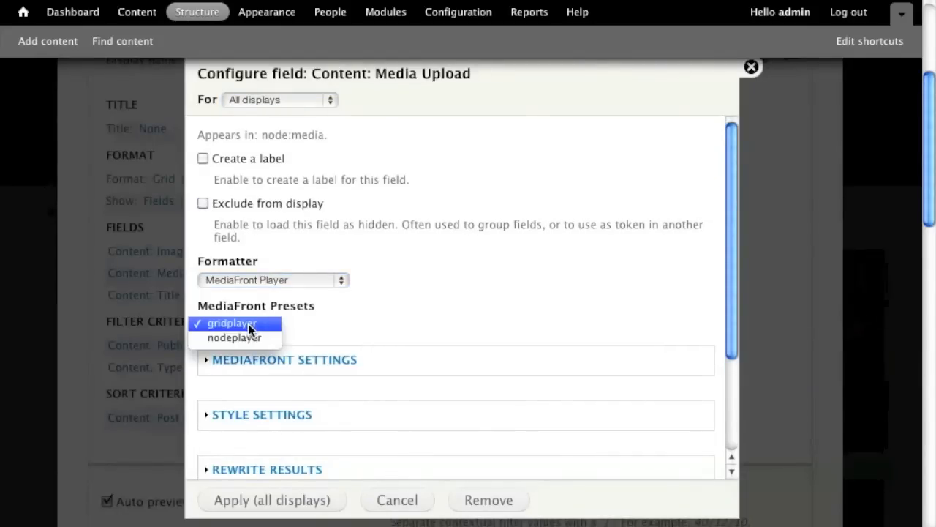
{"action": "left_click", "coordinate": [234, 323]}
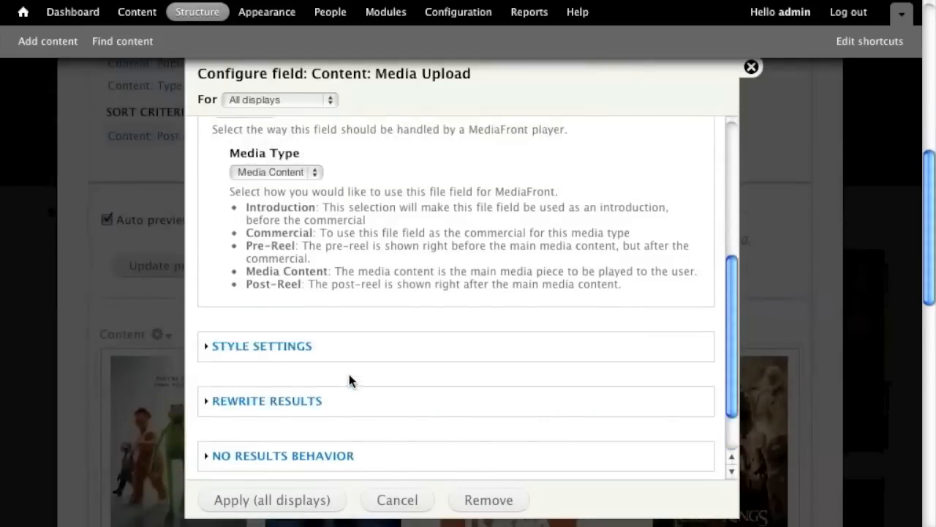
{"action": "left_click", "coordinate": [278, 99]}
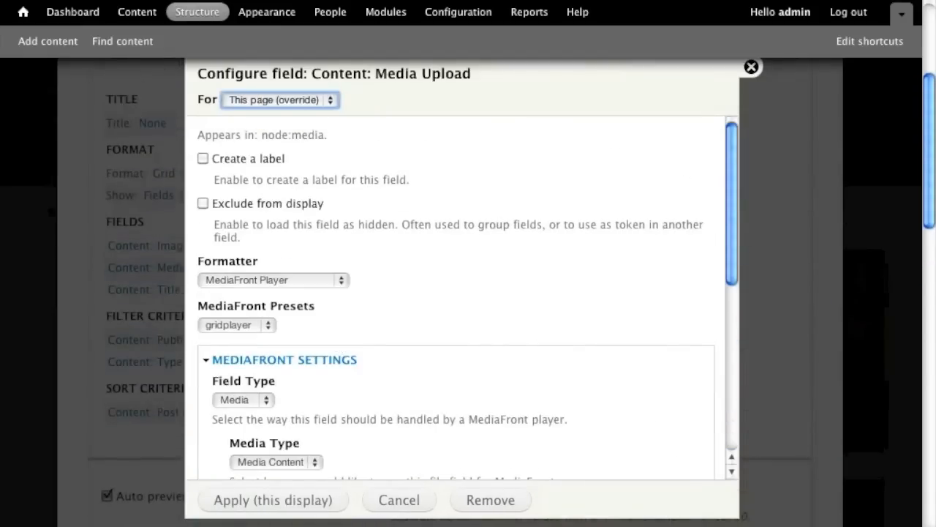
{"action": "left_click", "coordinate": [398, 500]}
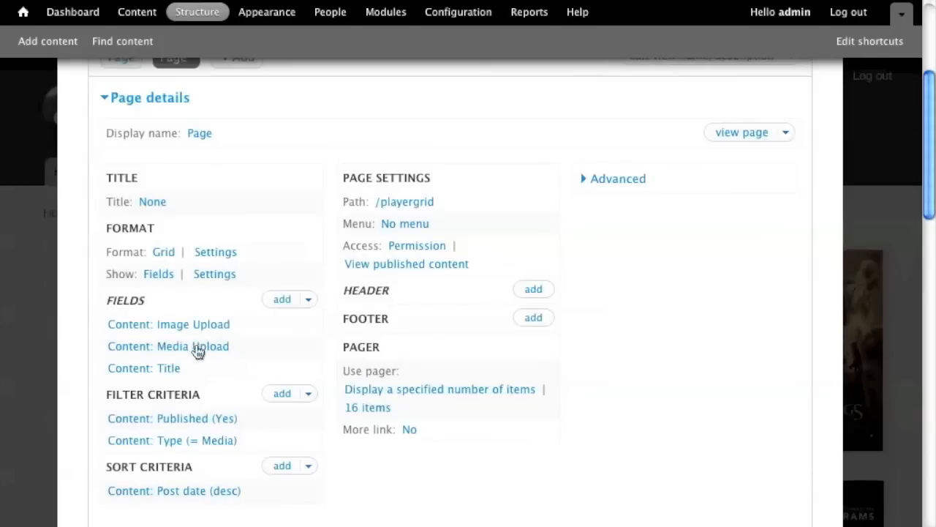
{"action": "left_click", "coordinate": [168, 323]}
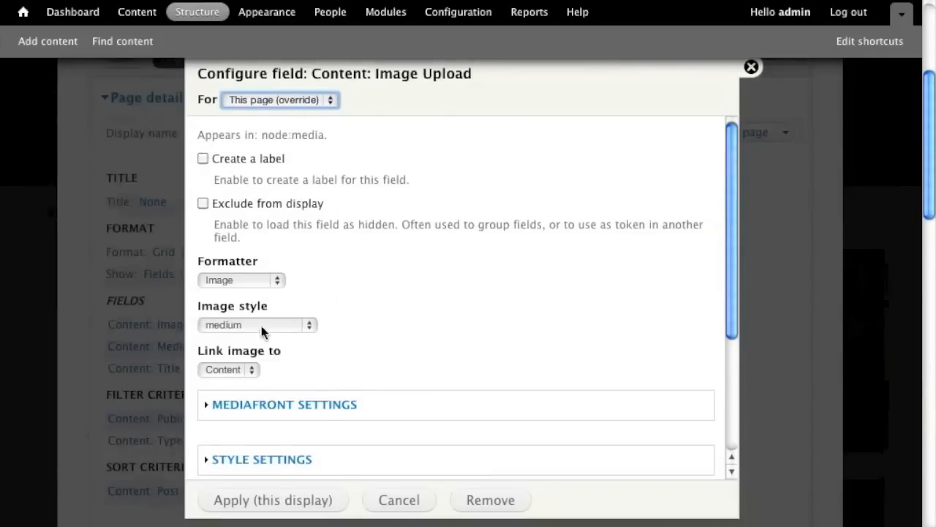
{"action": "mouse_move", "coordinate": [228, 306]}
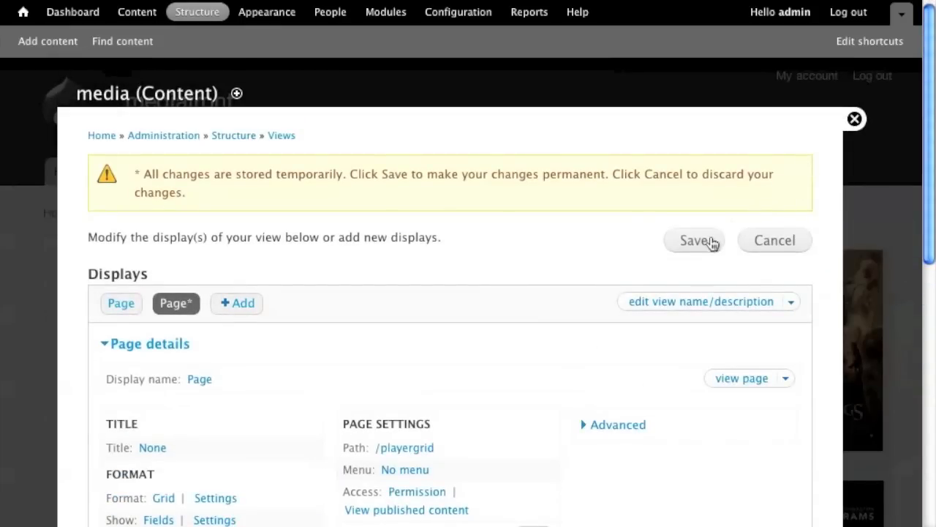
Save the view so every movie in the grid renders as a small MediaFront player.
{"action": "left_click", "coordinate": [693, 240]}
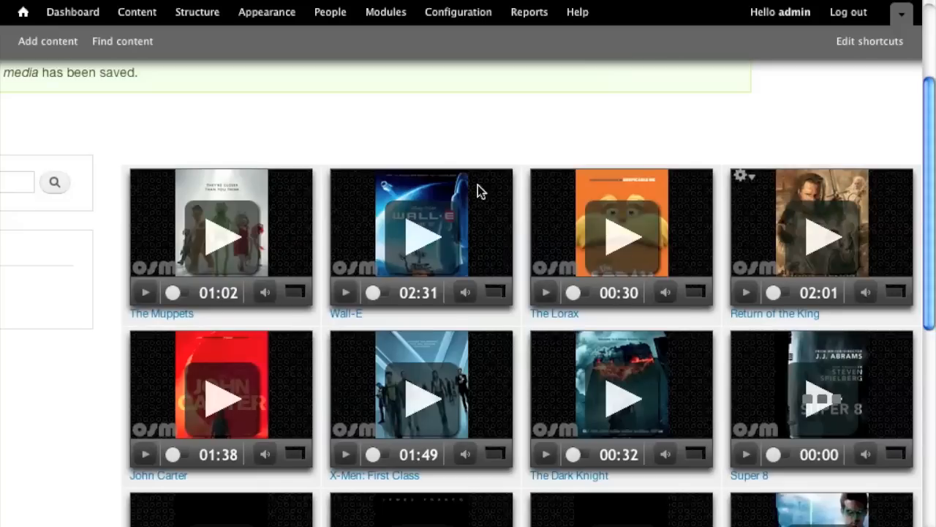
{"action": "scroll", "scroll_direction": "up", "scroll_amount": 3}
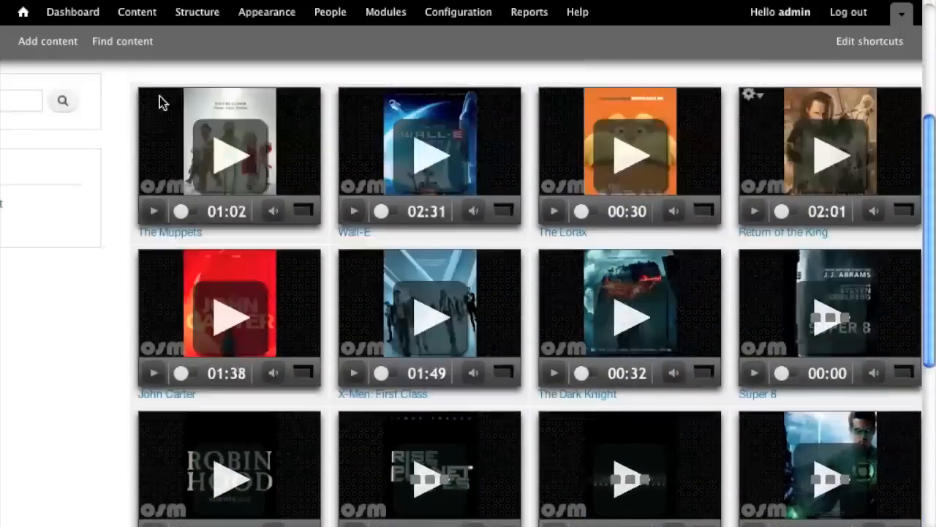
{"action": "scroll", "scroll_direction": "down", "scroll_amount": 3}
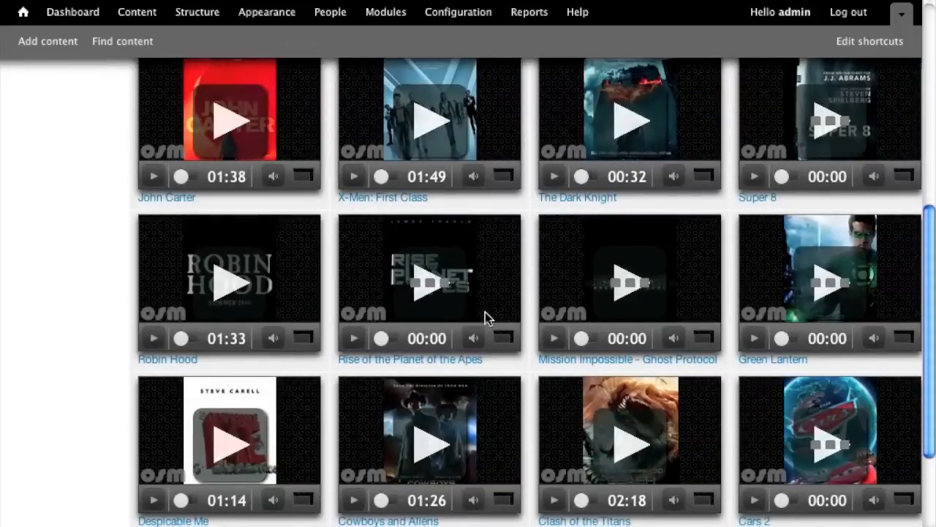
{"action": "mouse_move", "coordinate": [489, 309]}
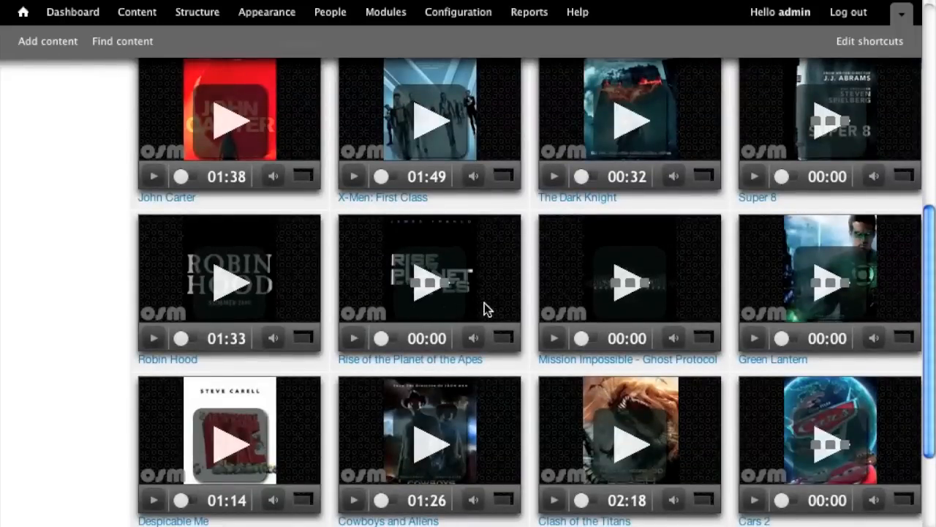
{"action": "mouse_move", "coordinate": [807, 290]}
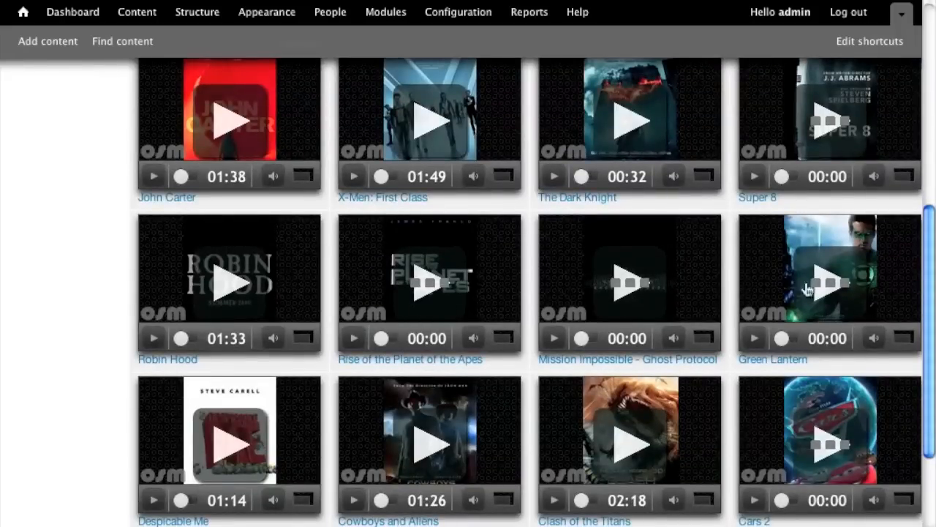
{"action": "mouse_move", "coordinate": [849, 406]}
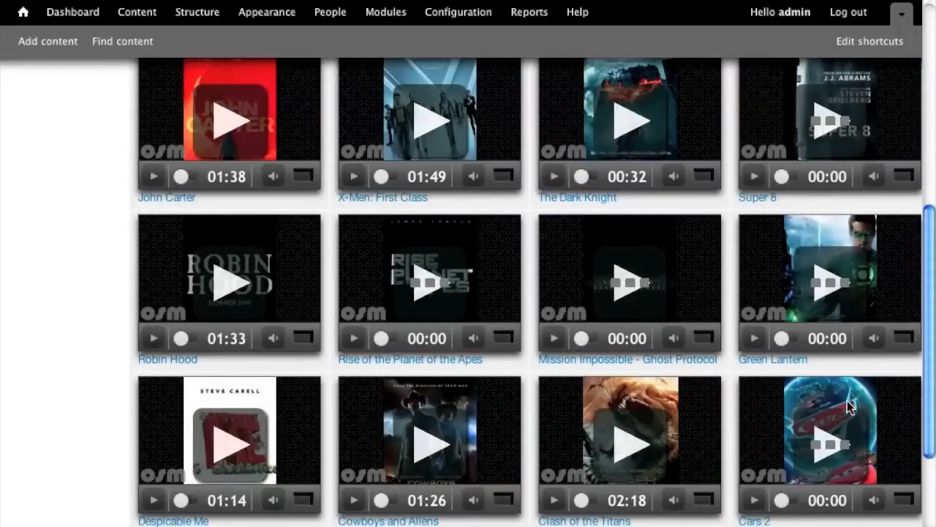
{"action": "mouse_move", "coordinate": [830, 403]}
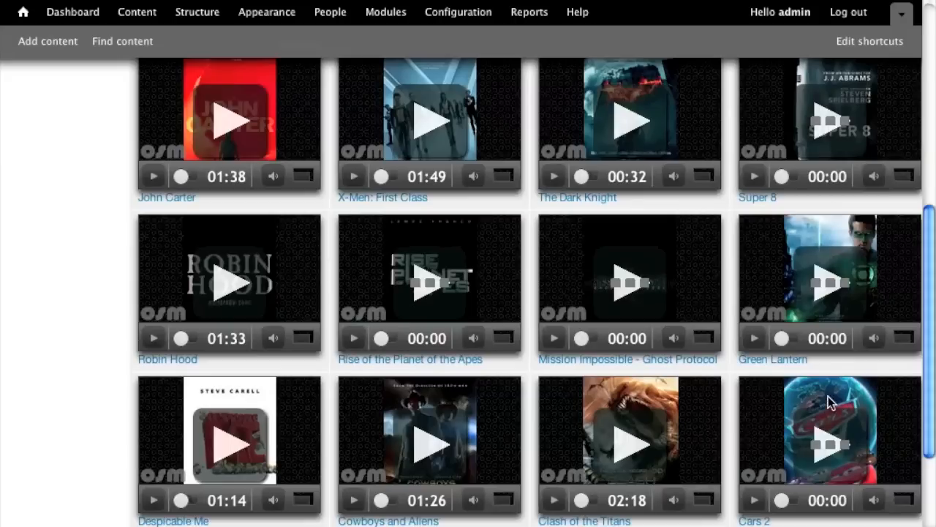
{"action": "mouse_move", "coordinate": [866, 491]}
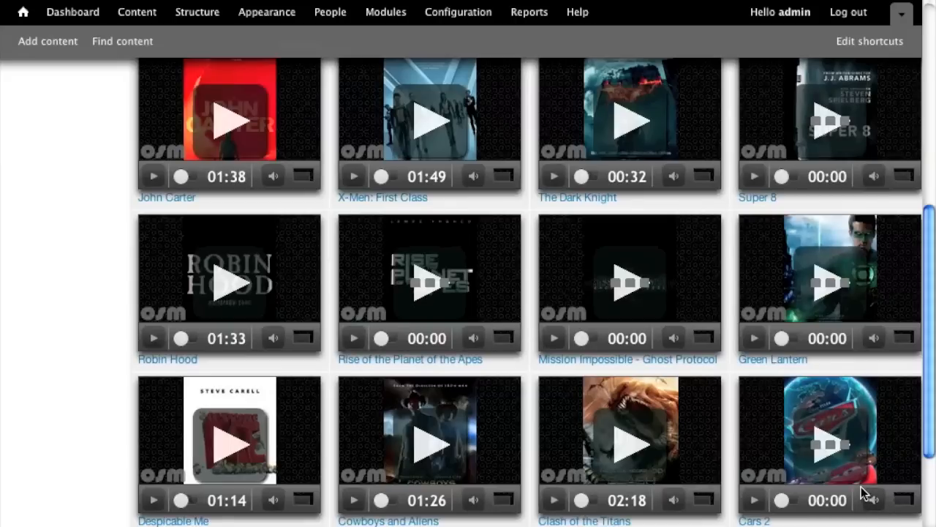
{"action": "scroll", "scroll_direction": "up", "scroll_amount": 3}
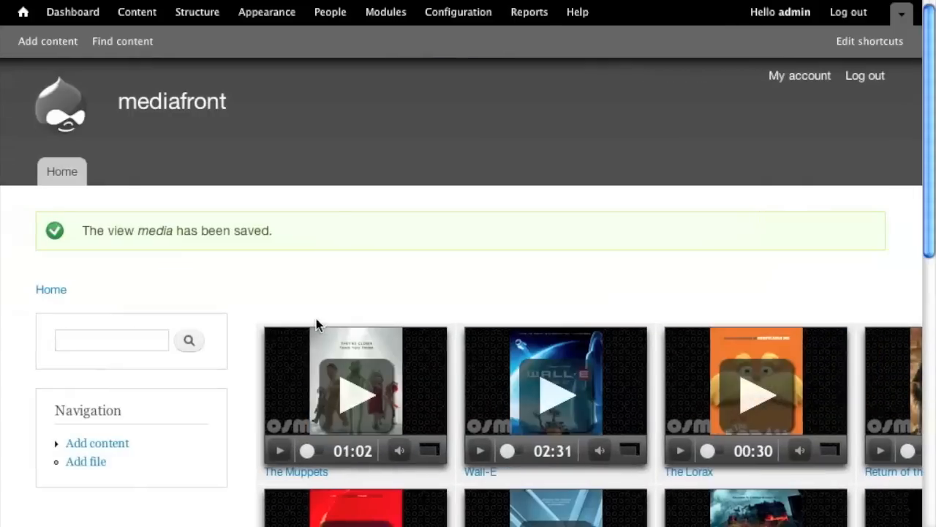
{"action": "mouse_move", "coordinate": [188, 114]}
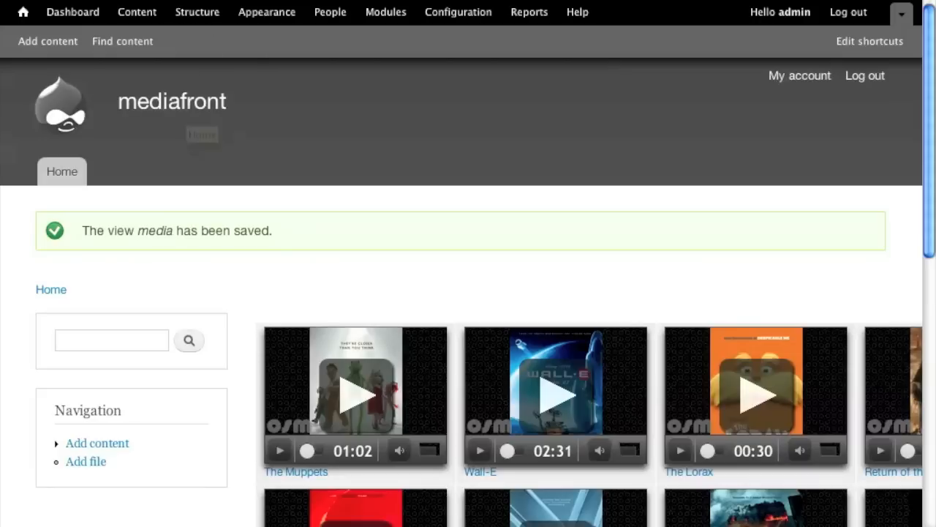
{"action": "scroll", "scroll_direction": "down", "scroll_amount": 3}
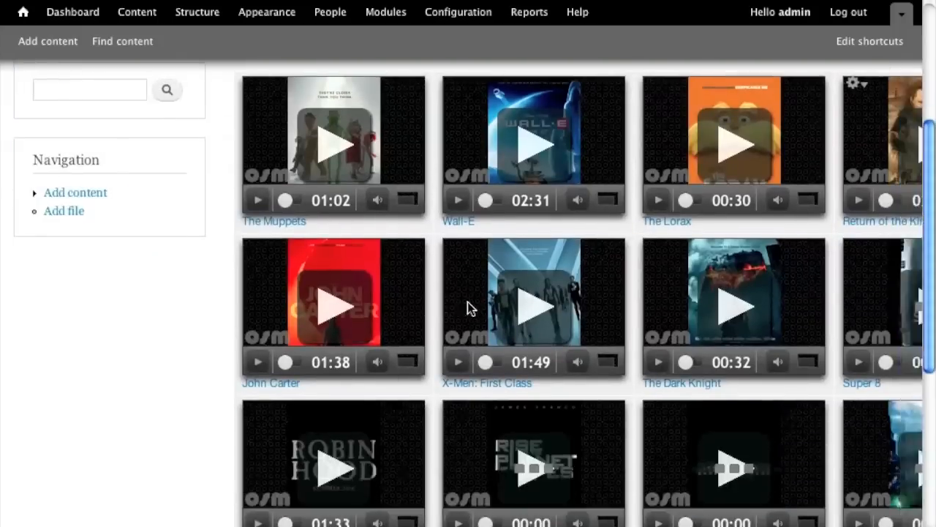